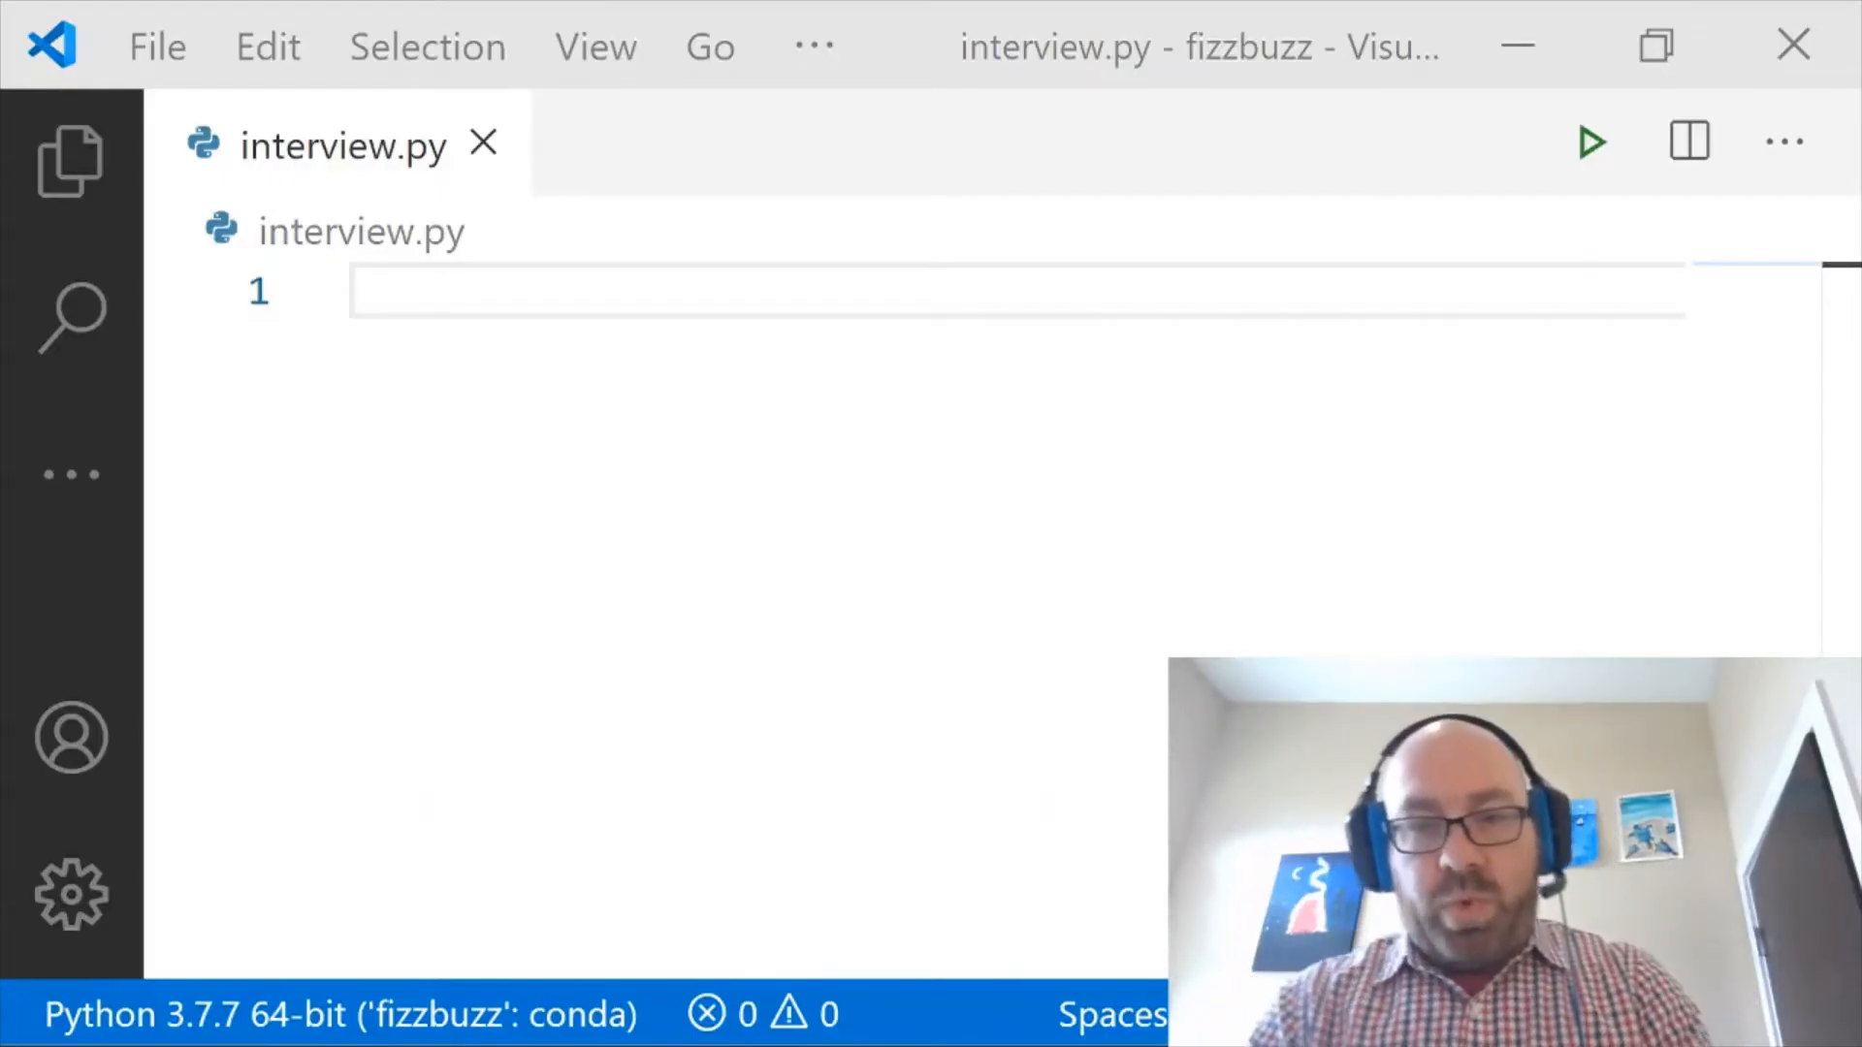
mouse_move(571, 1038)
type("import math")
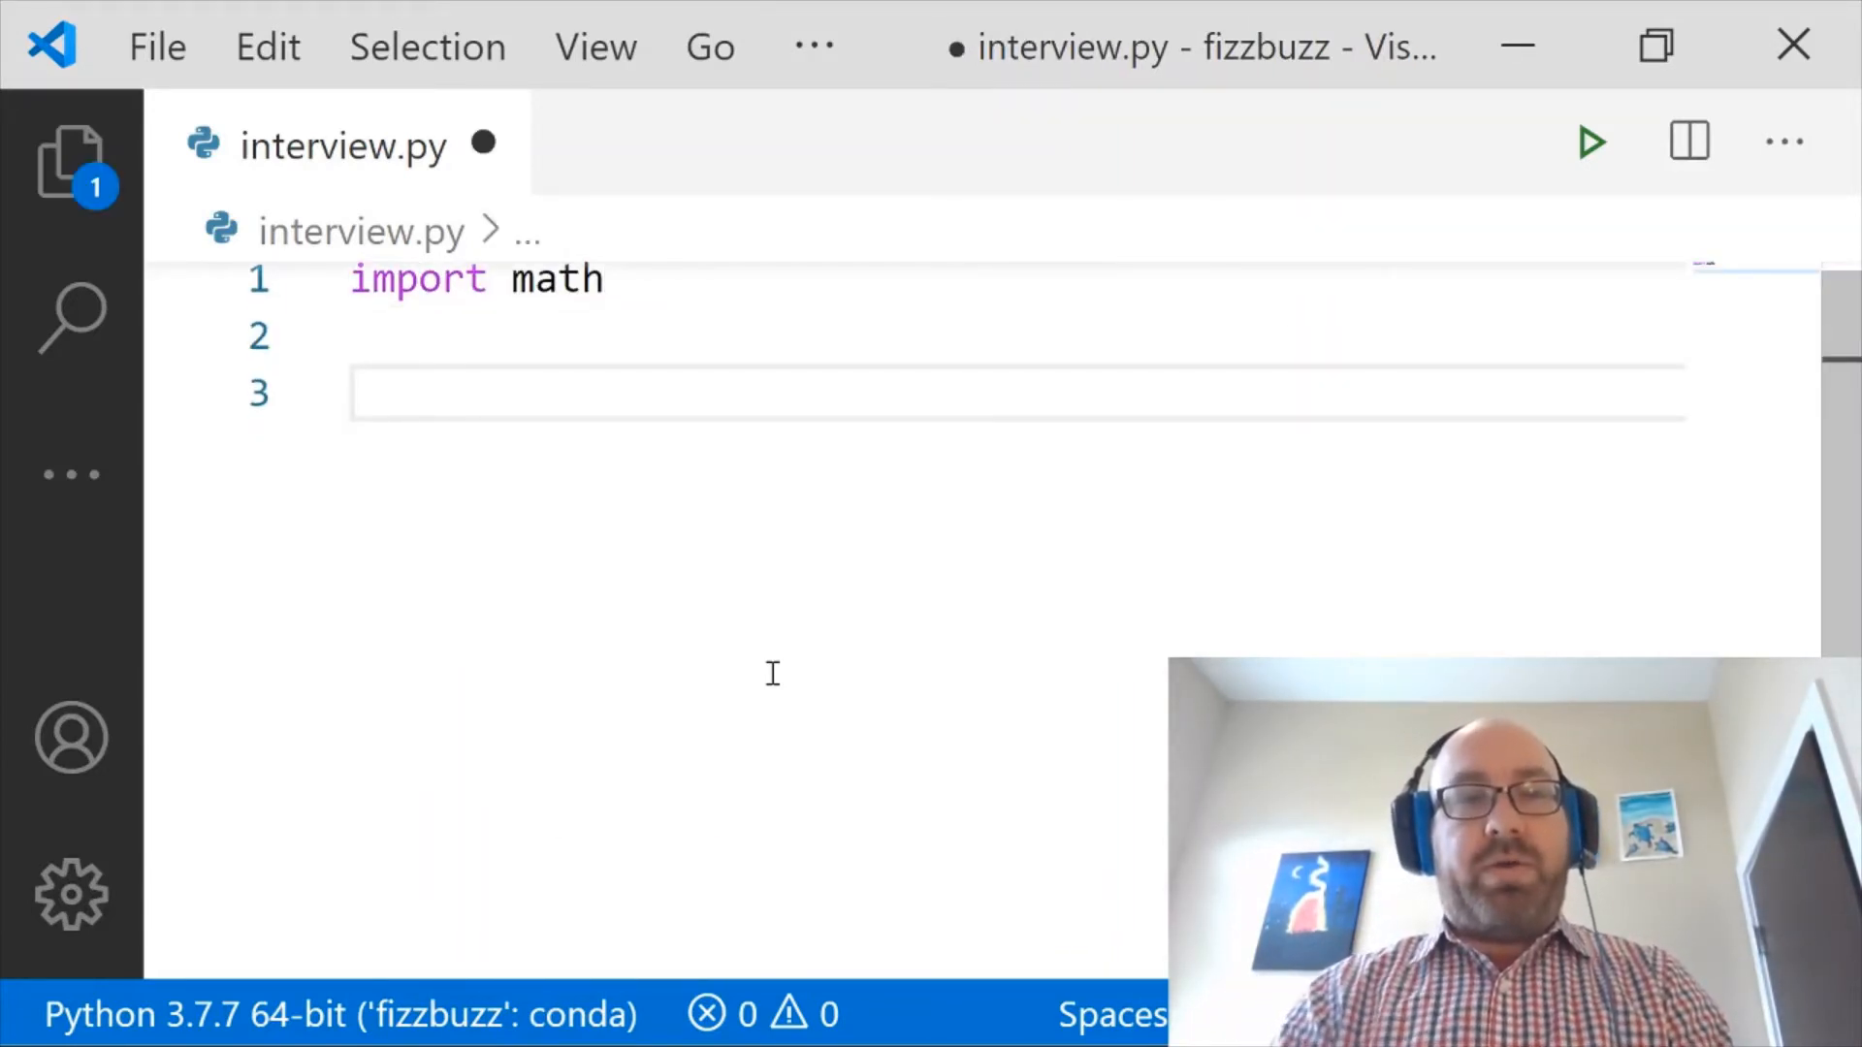
- Write the fizz_buzz(n: int) -> str header with 'fizz' and 'buzz' lines scaled by int(math.cos(n * math.tau / 3)) and /5
type("def fizz")
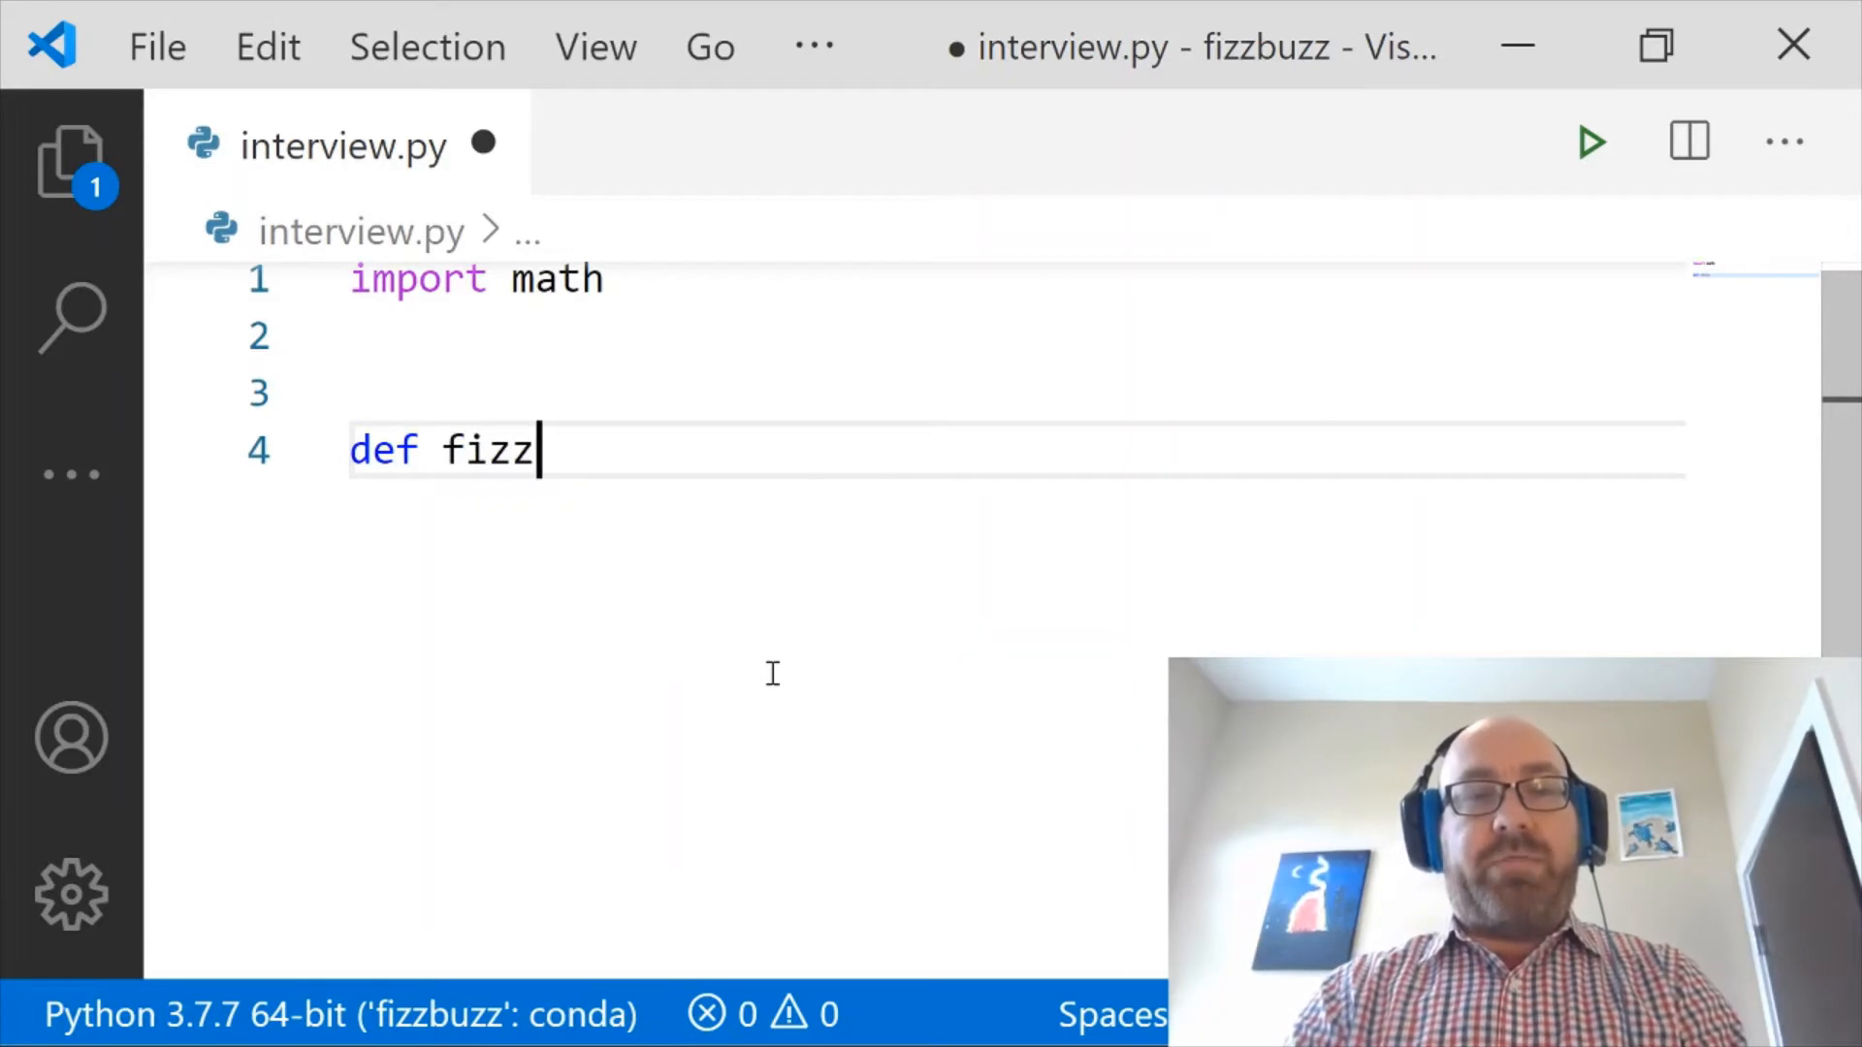
type("_buzz(n: int) -> str:")
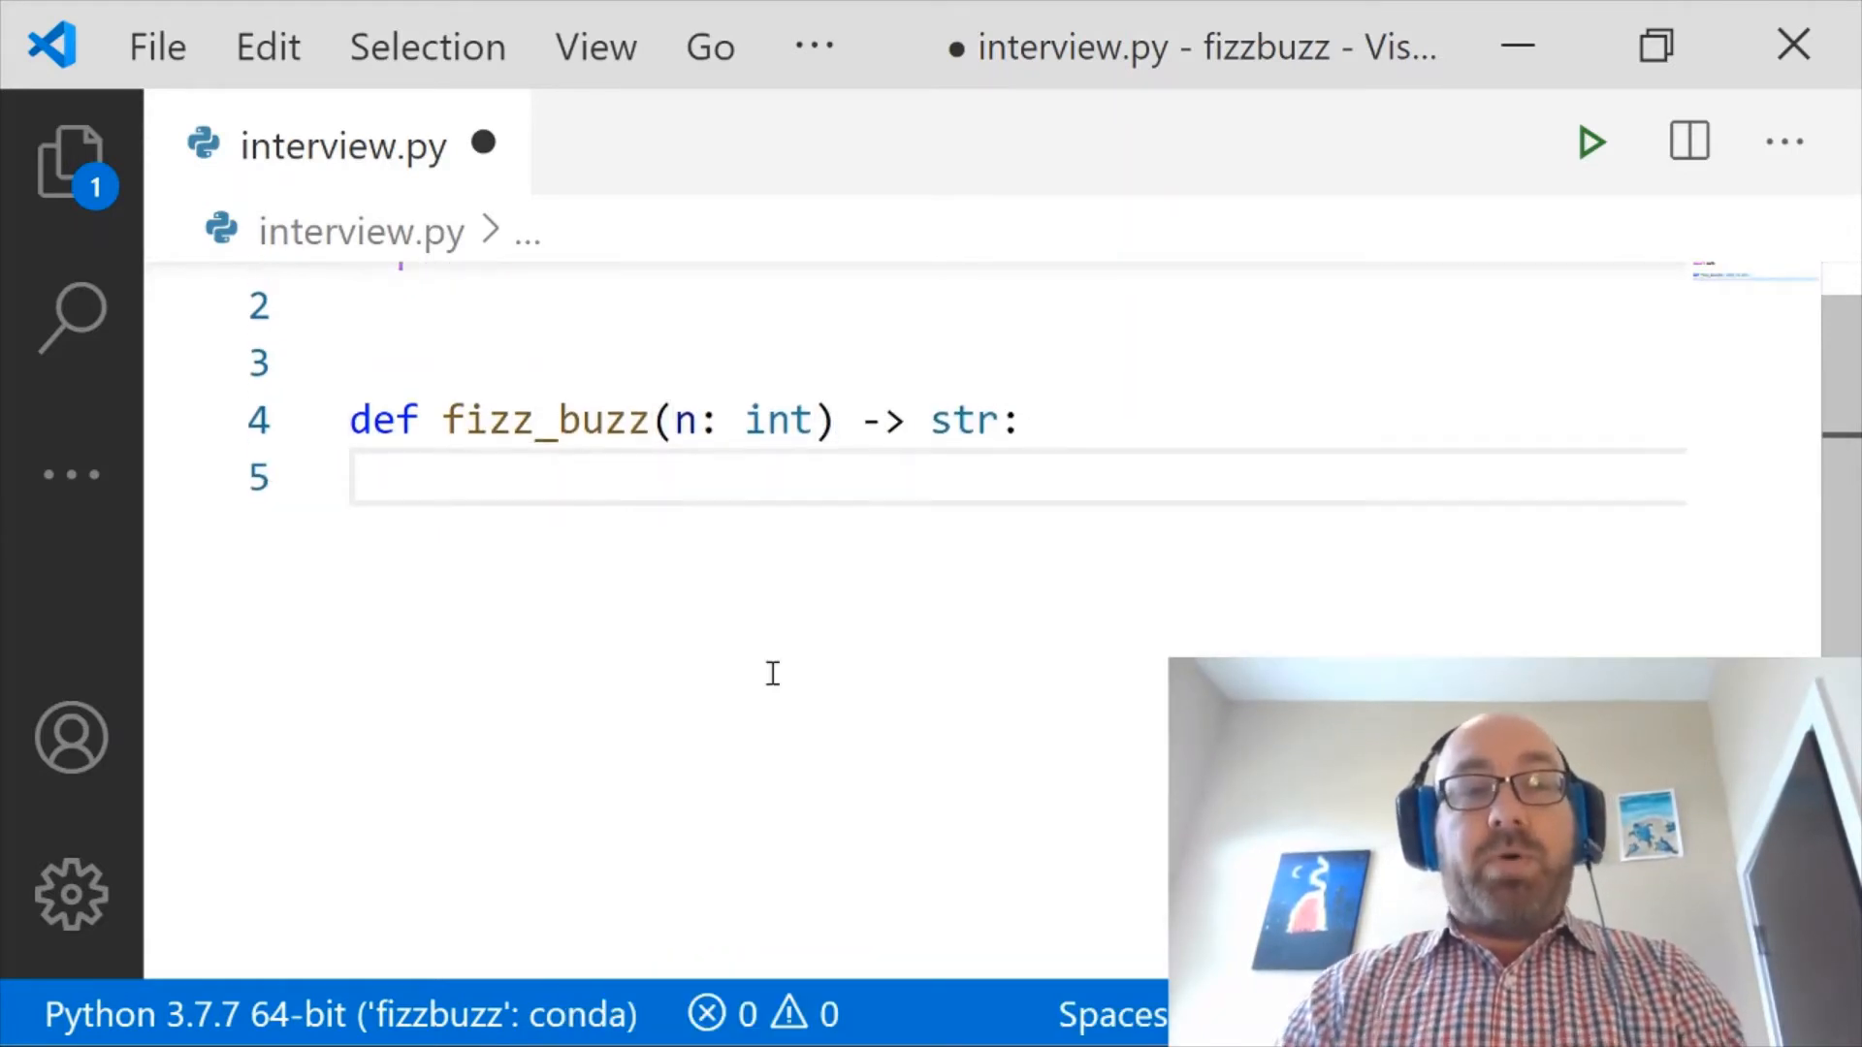
scroll("up", 3)
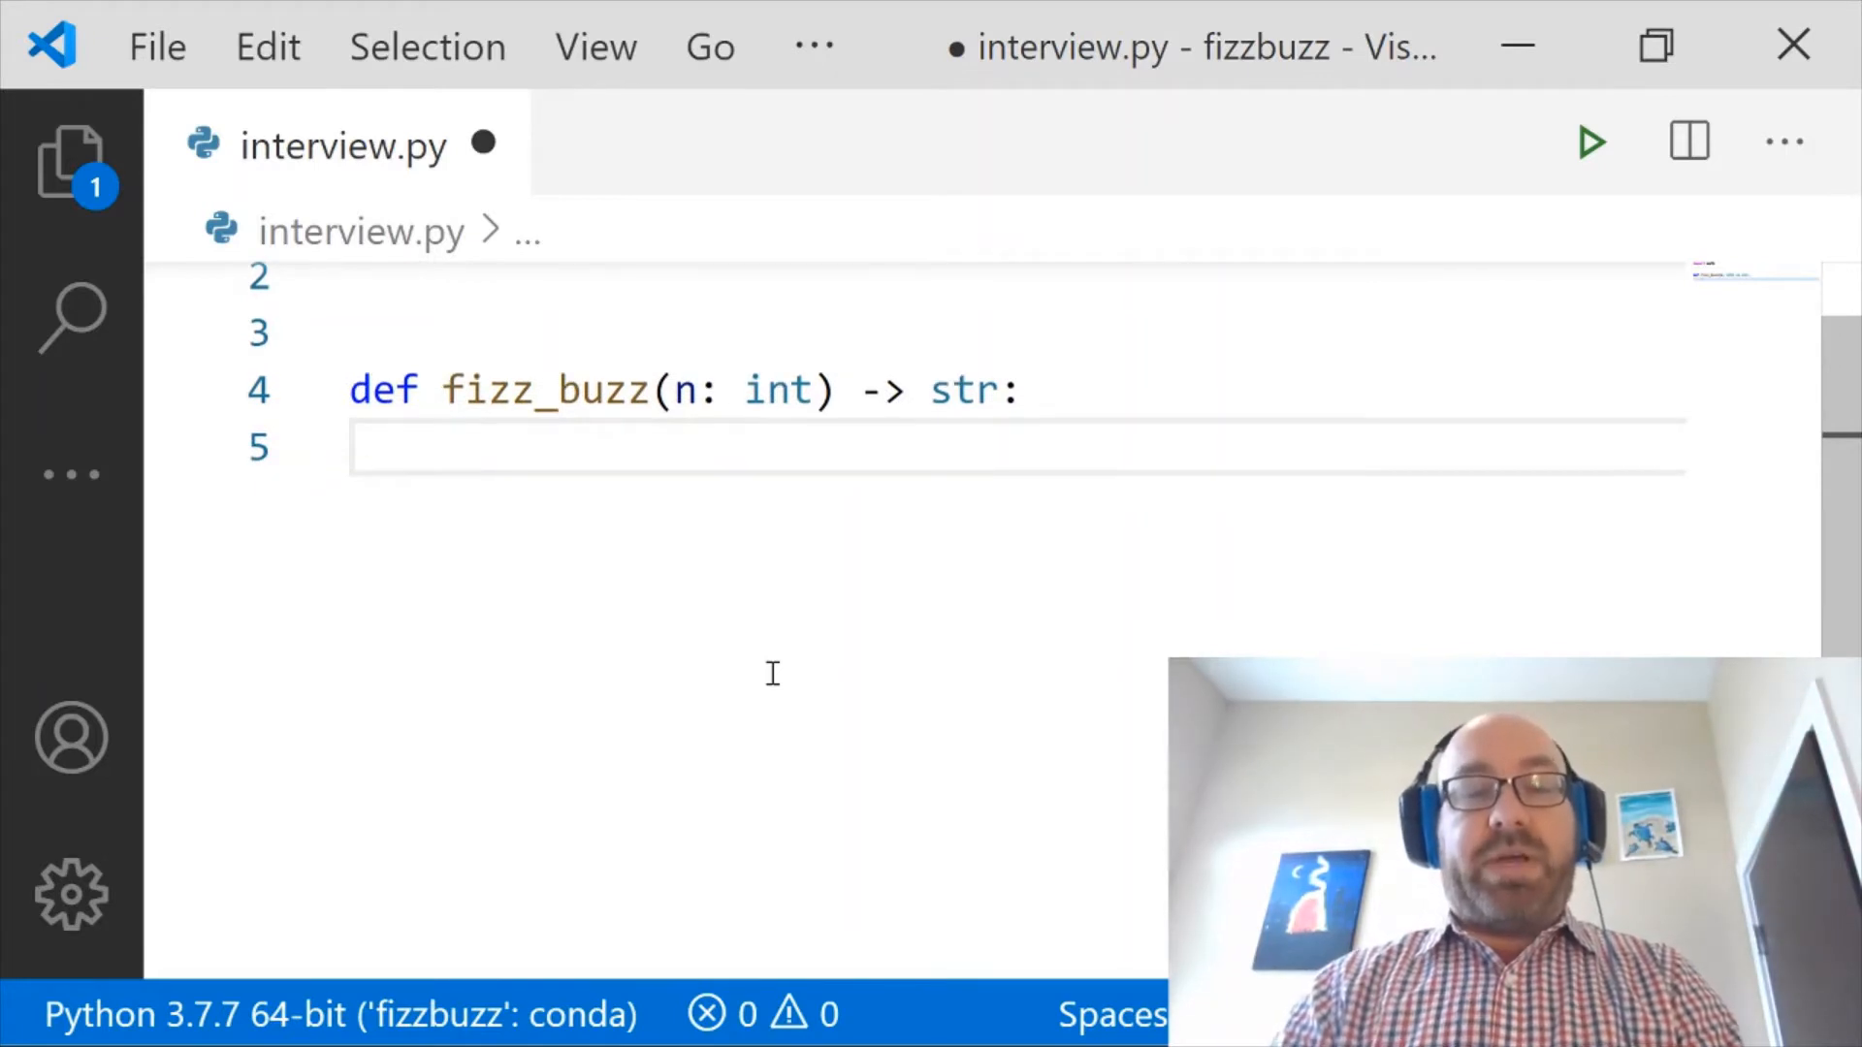
type("fizz =")
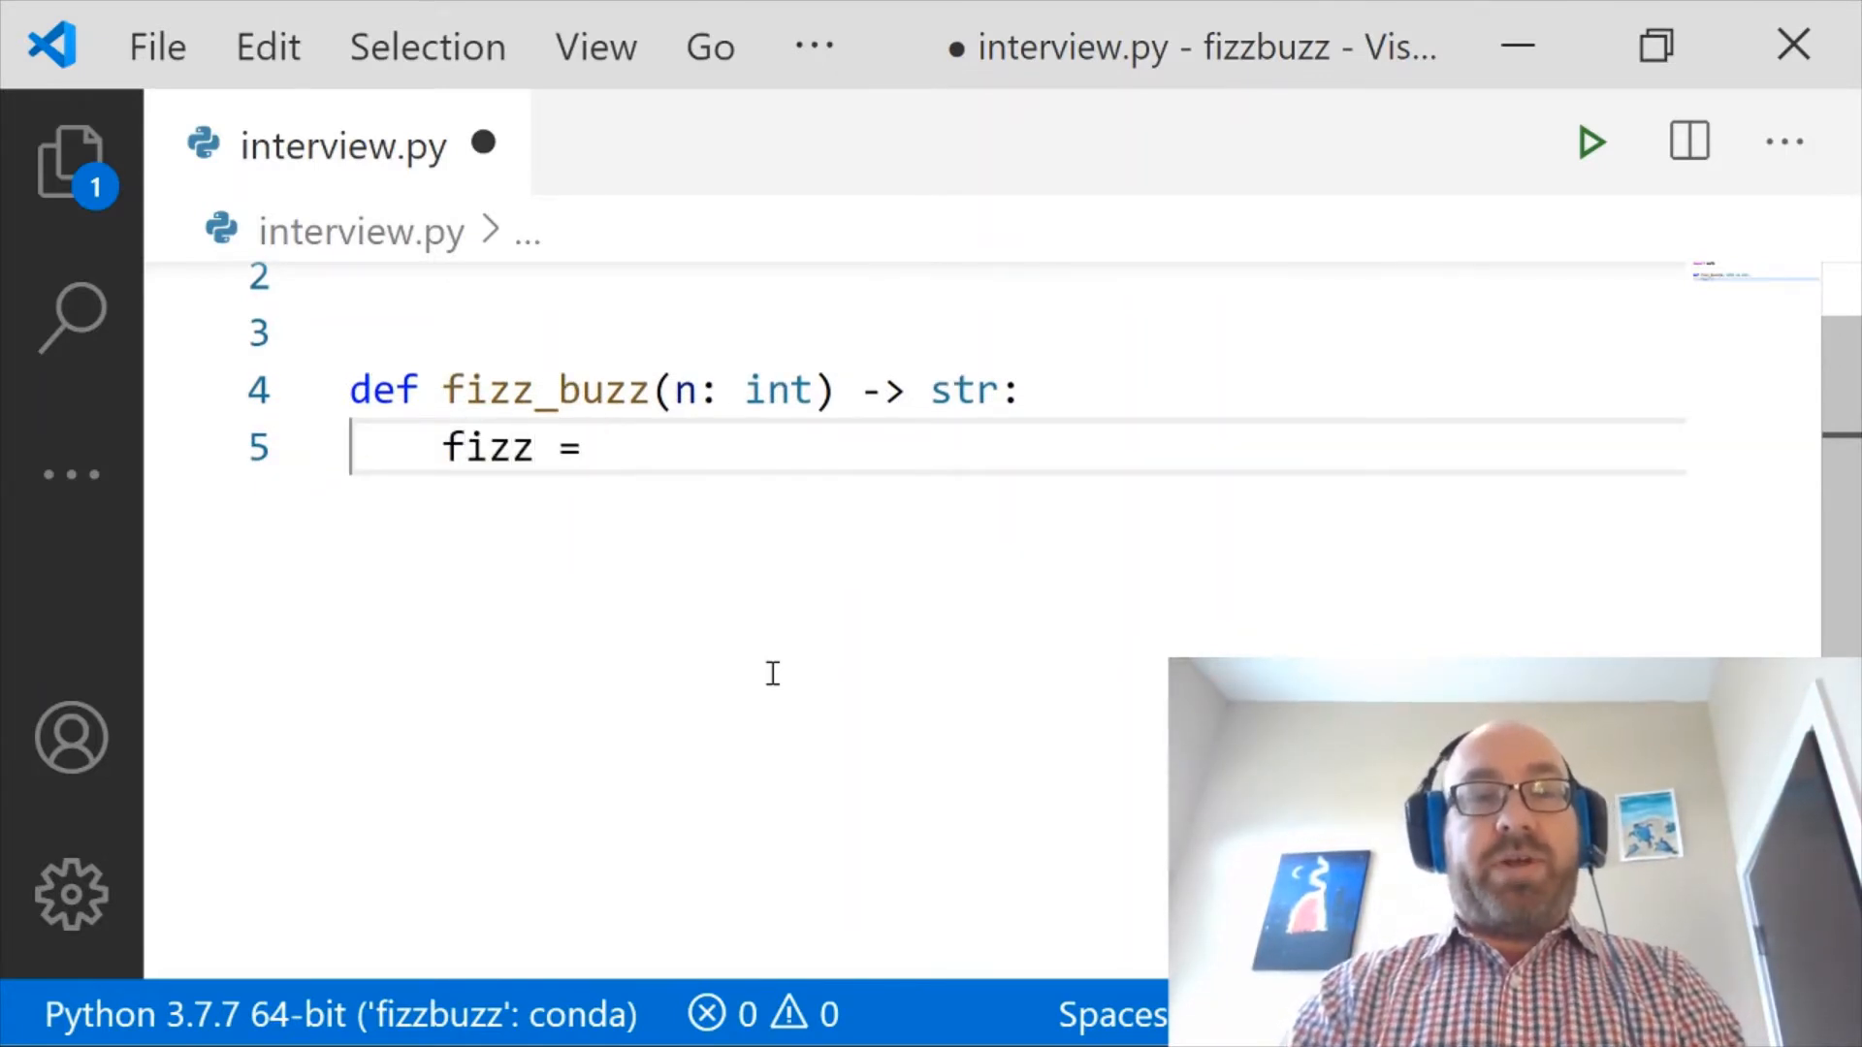
type("'fizz'")
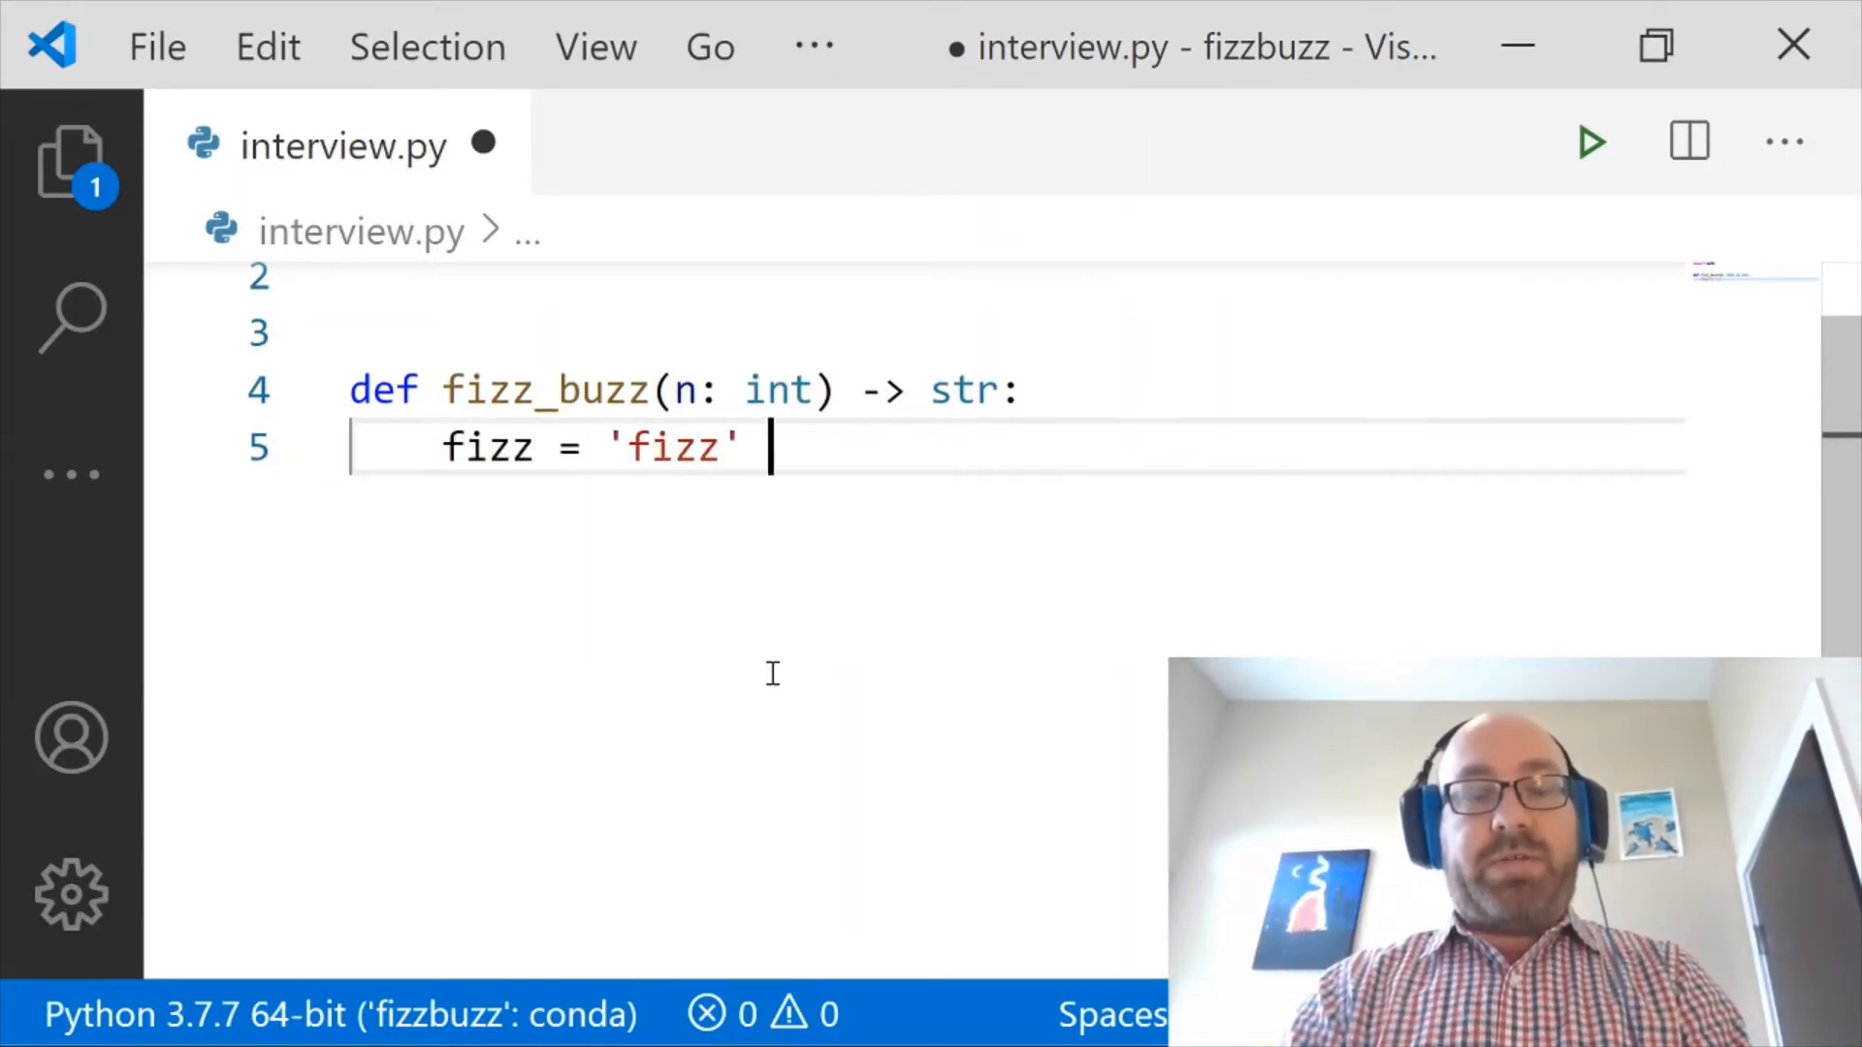
type("* int(math.cos(")
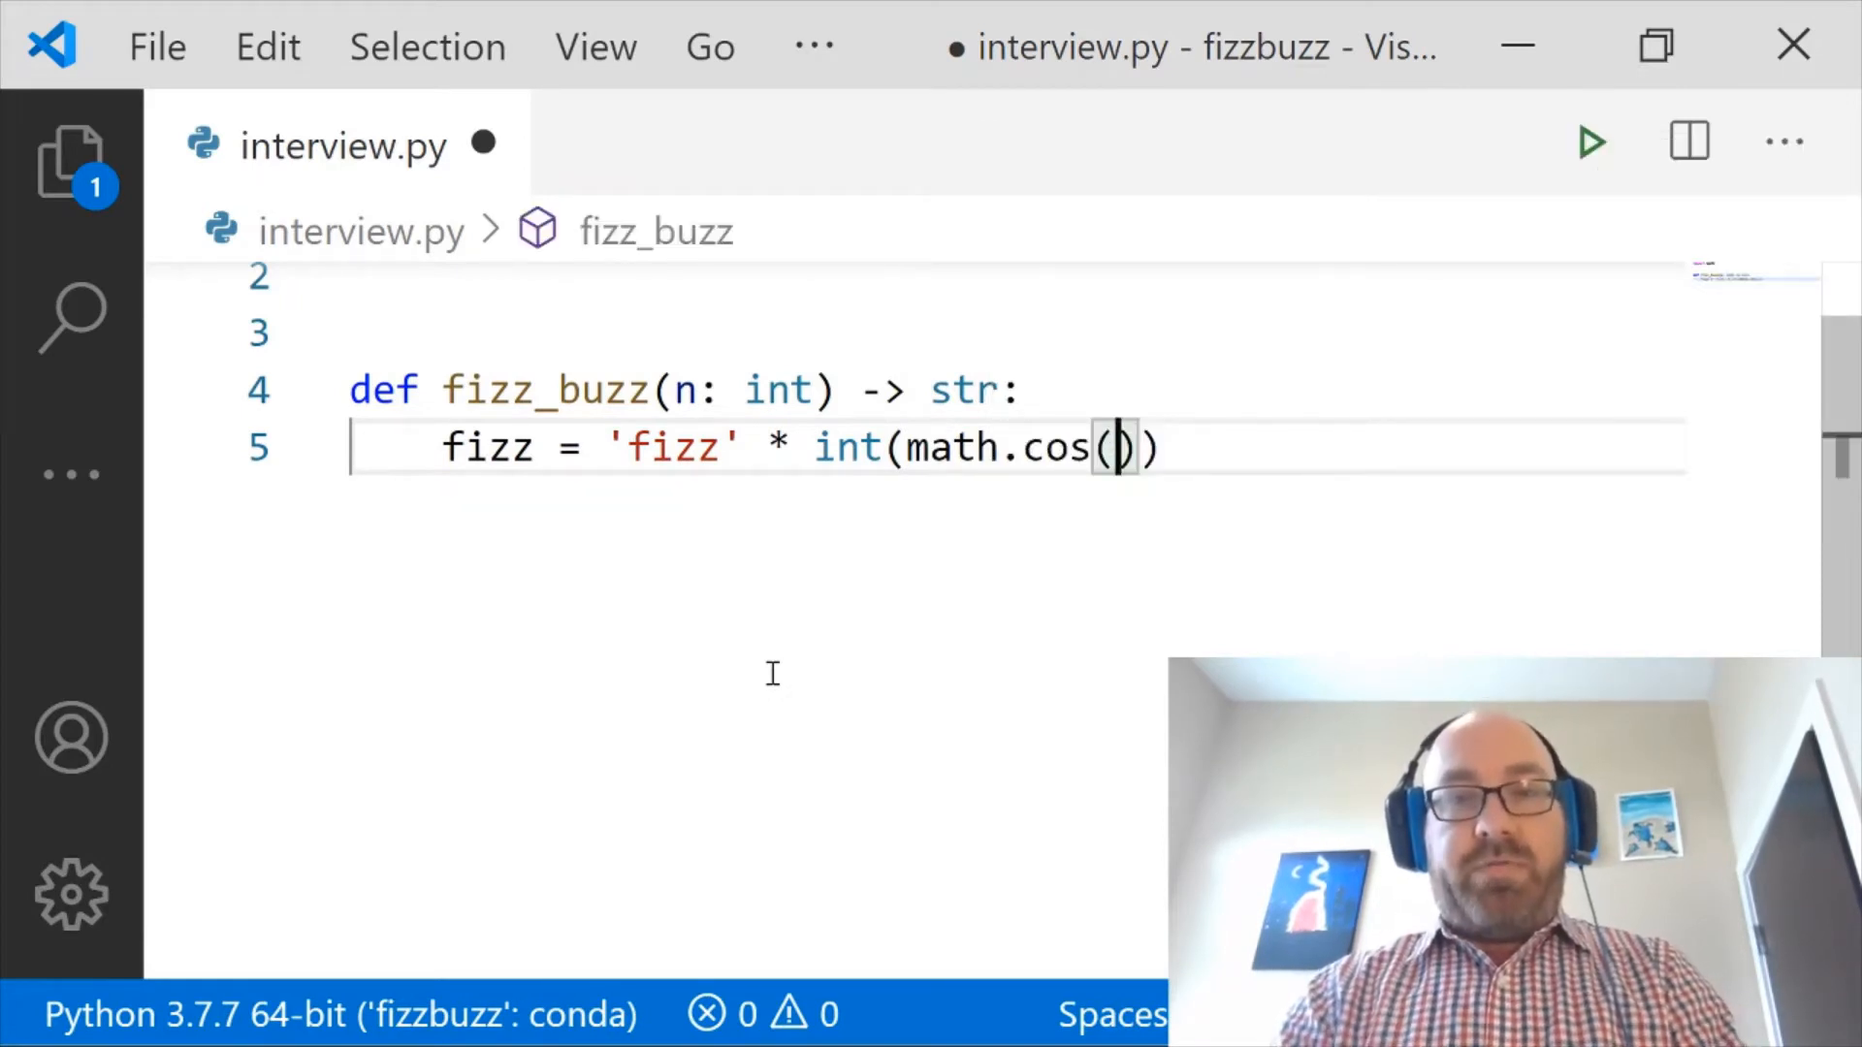
type("n * math.tau / 3")
type("bu")
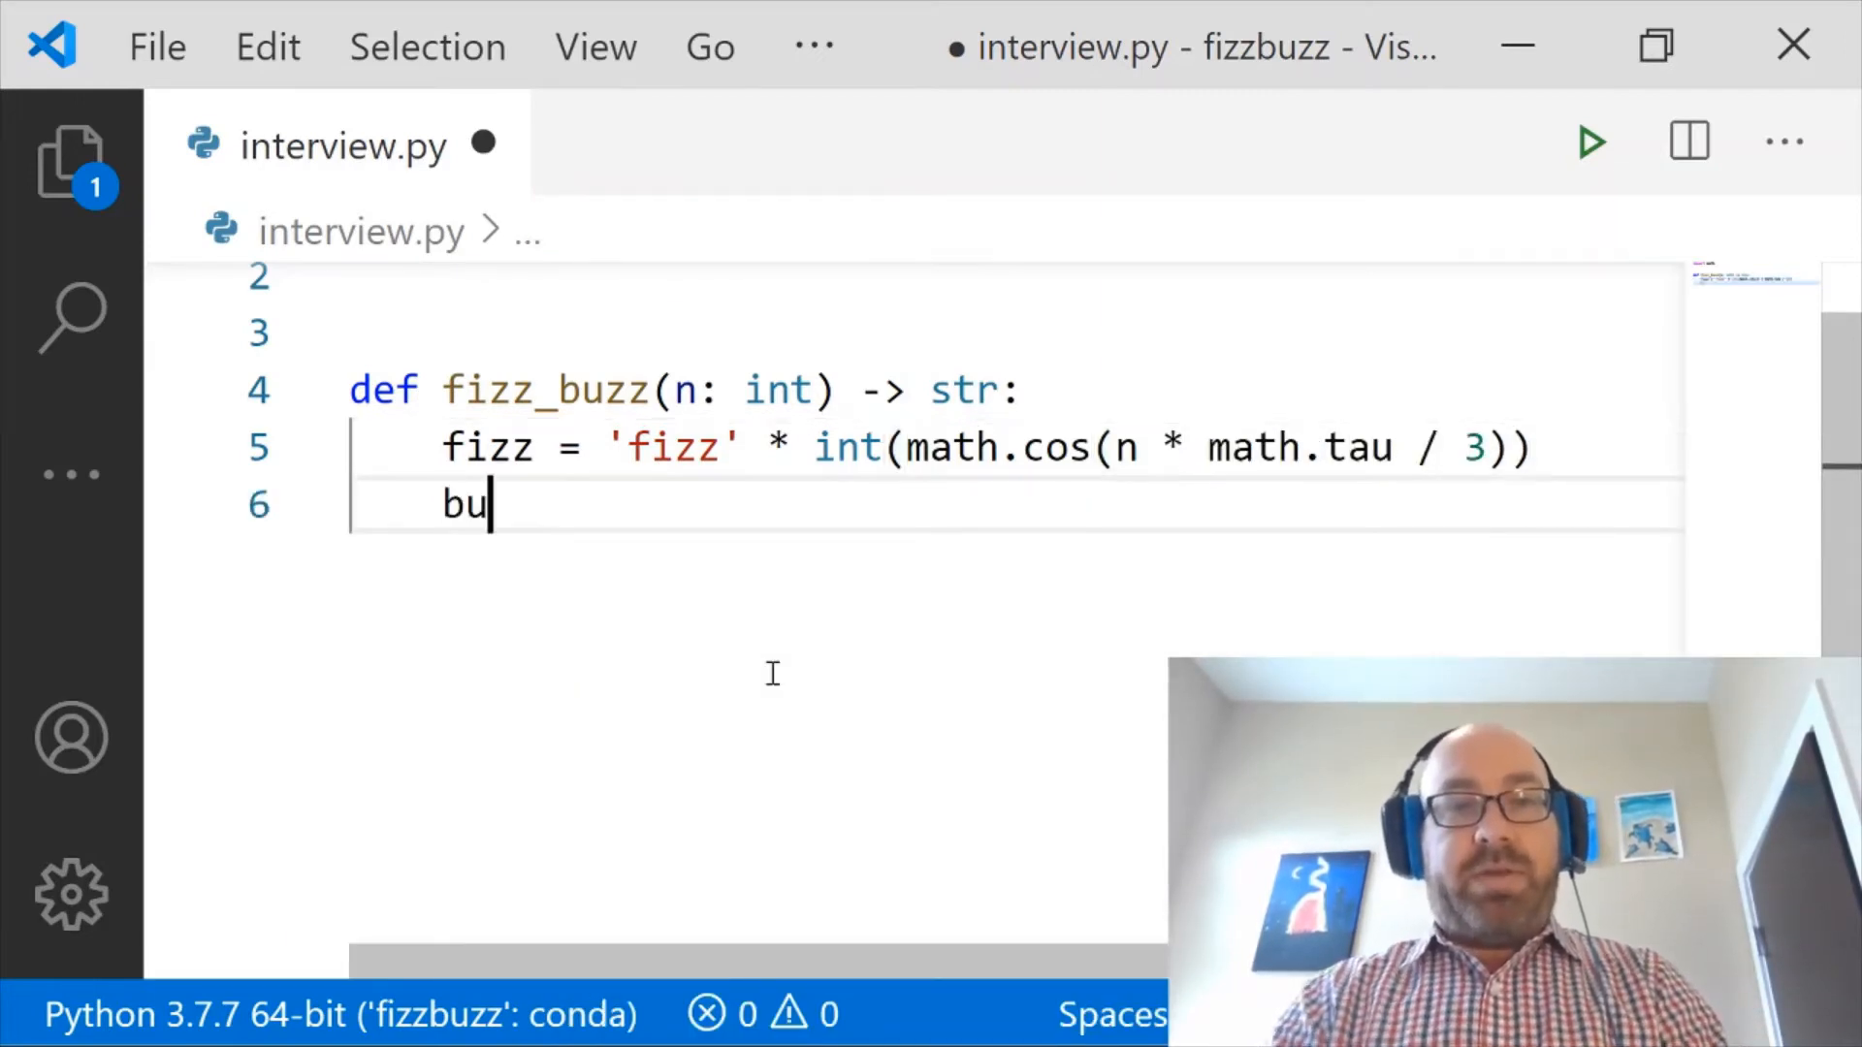
type("zz = 'buzz'")
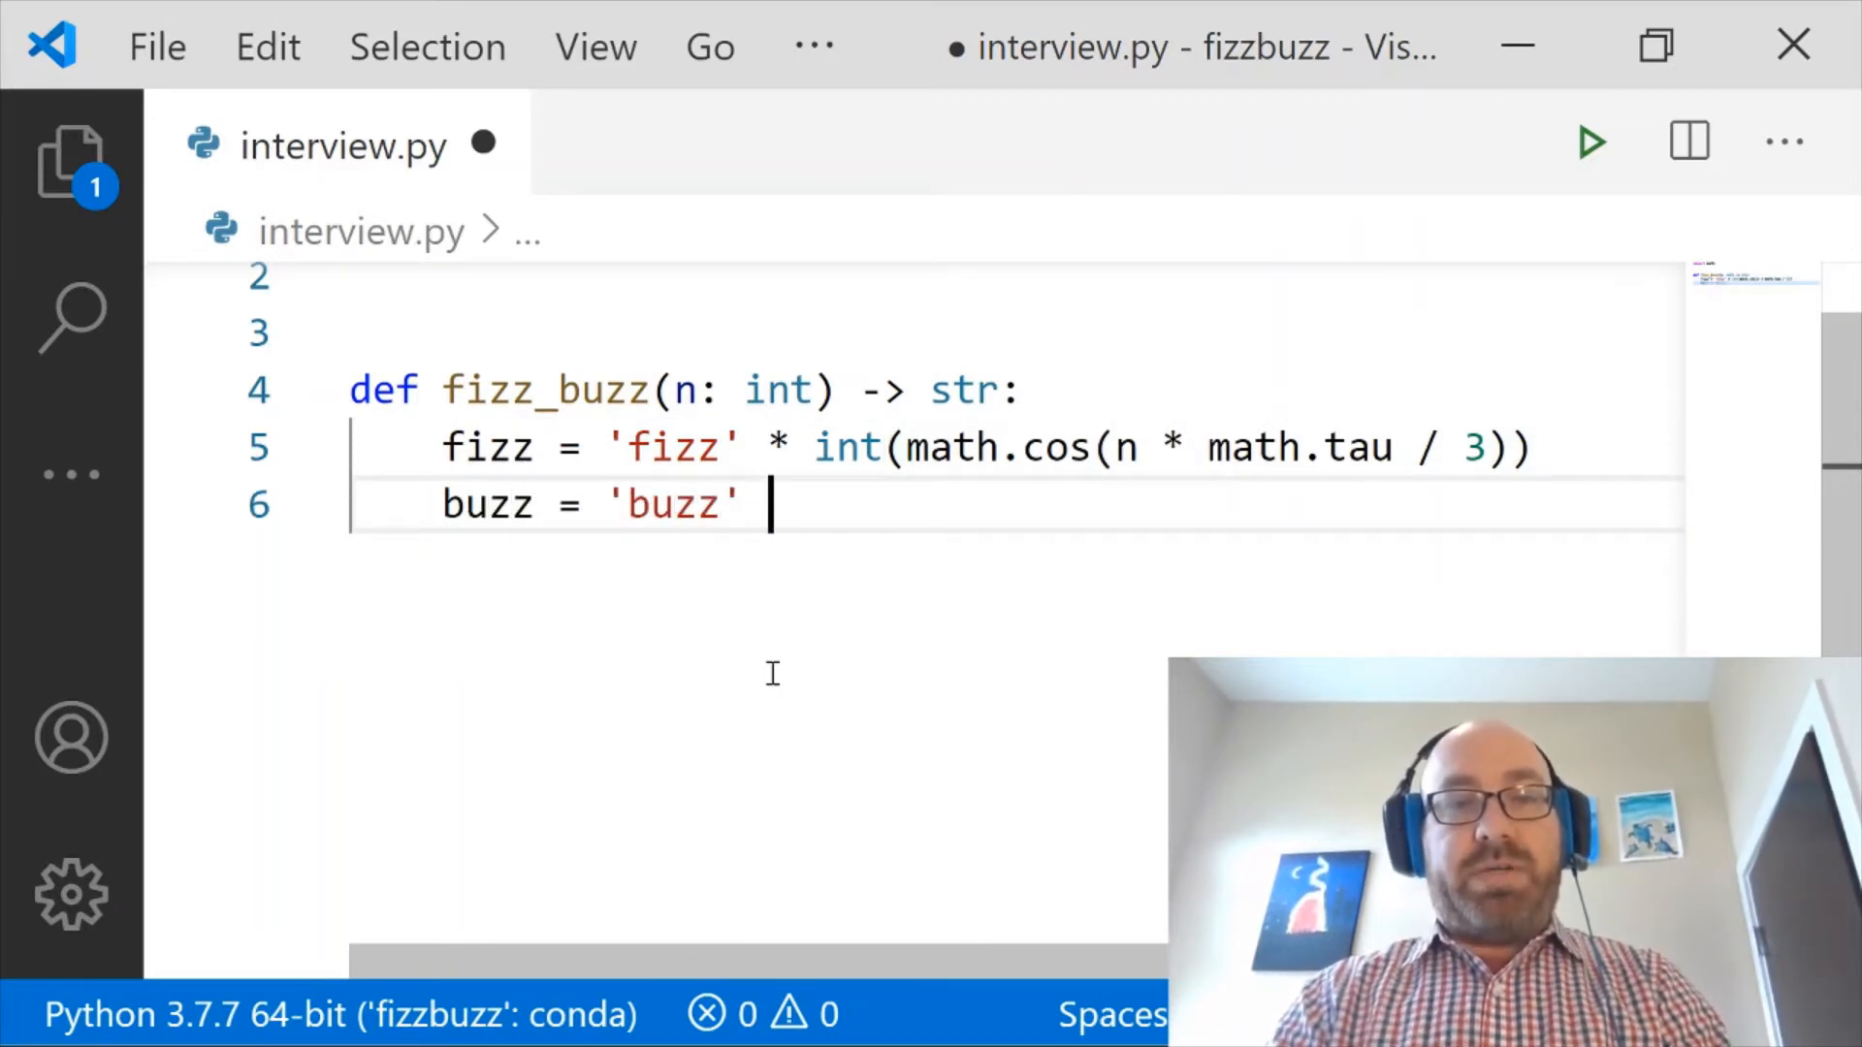
type("* int(math.cos(n")
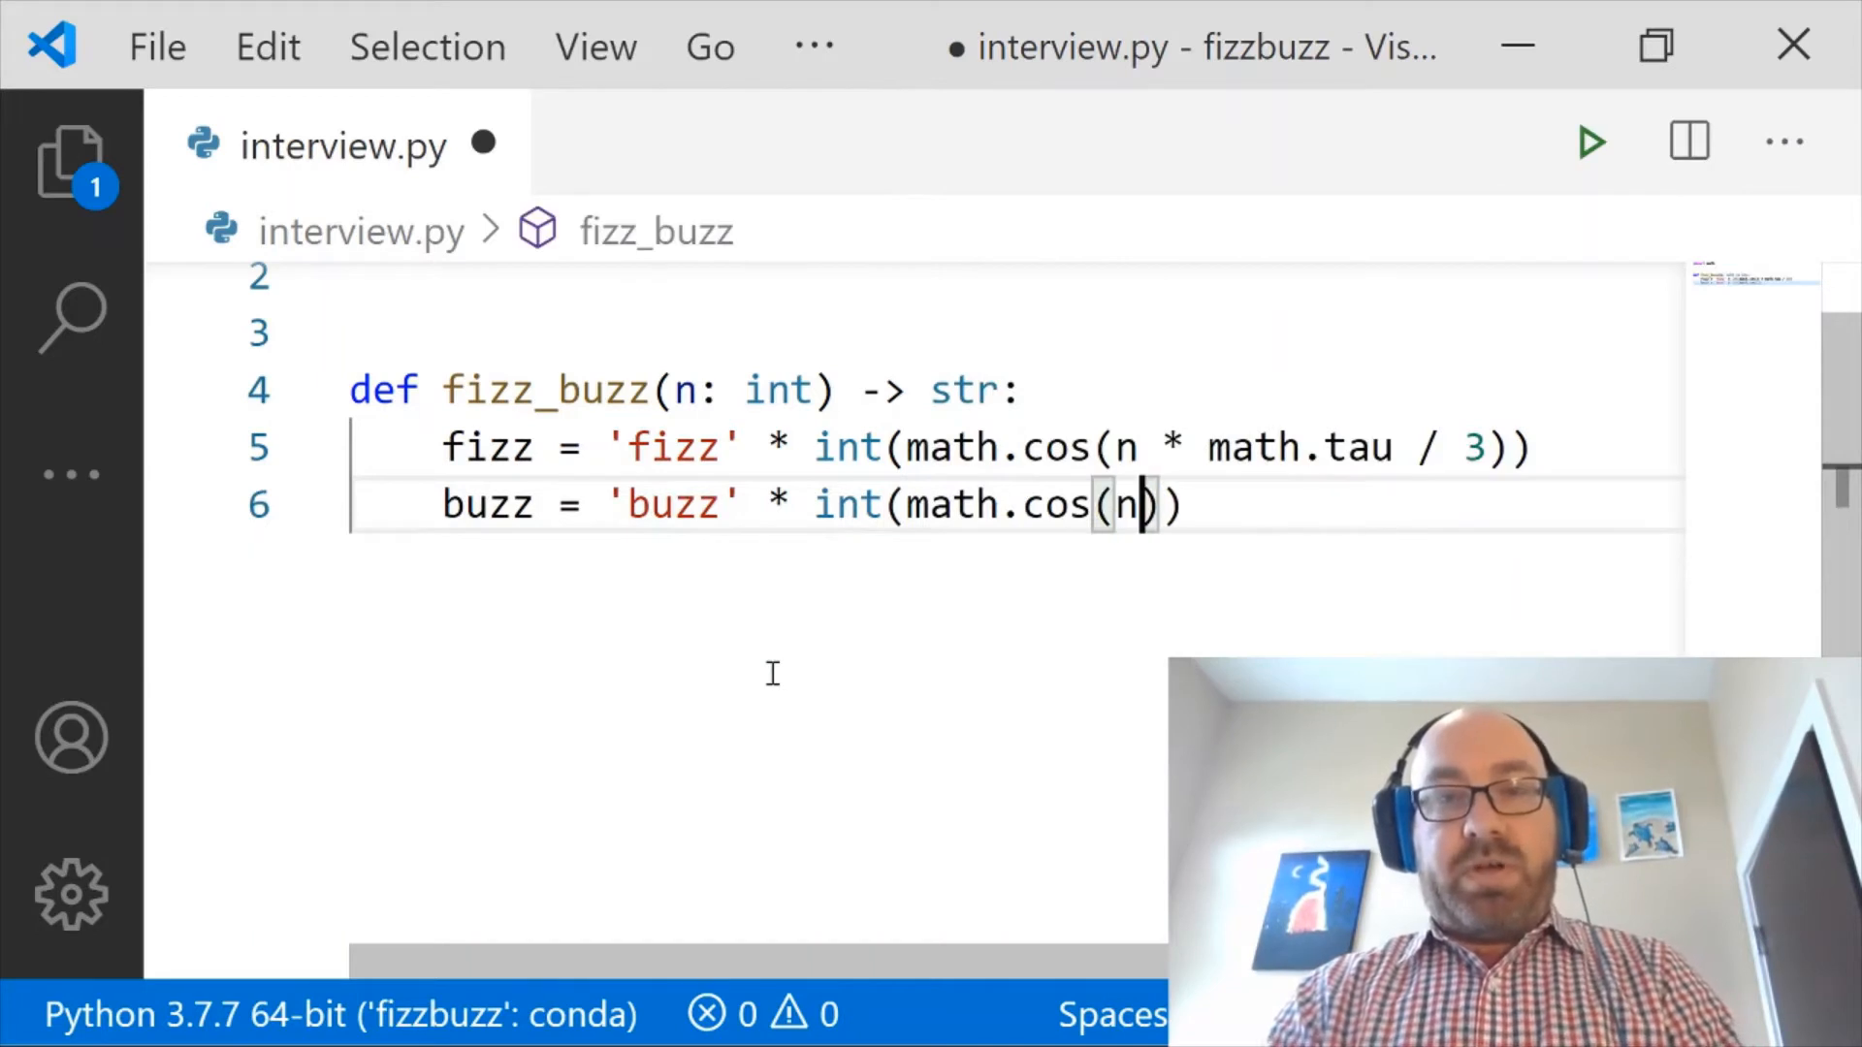
type("* math.tau / 5")
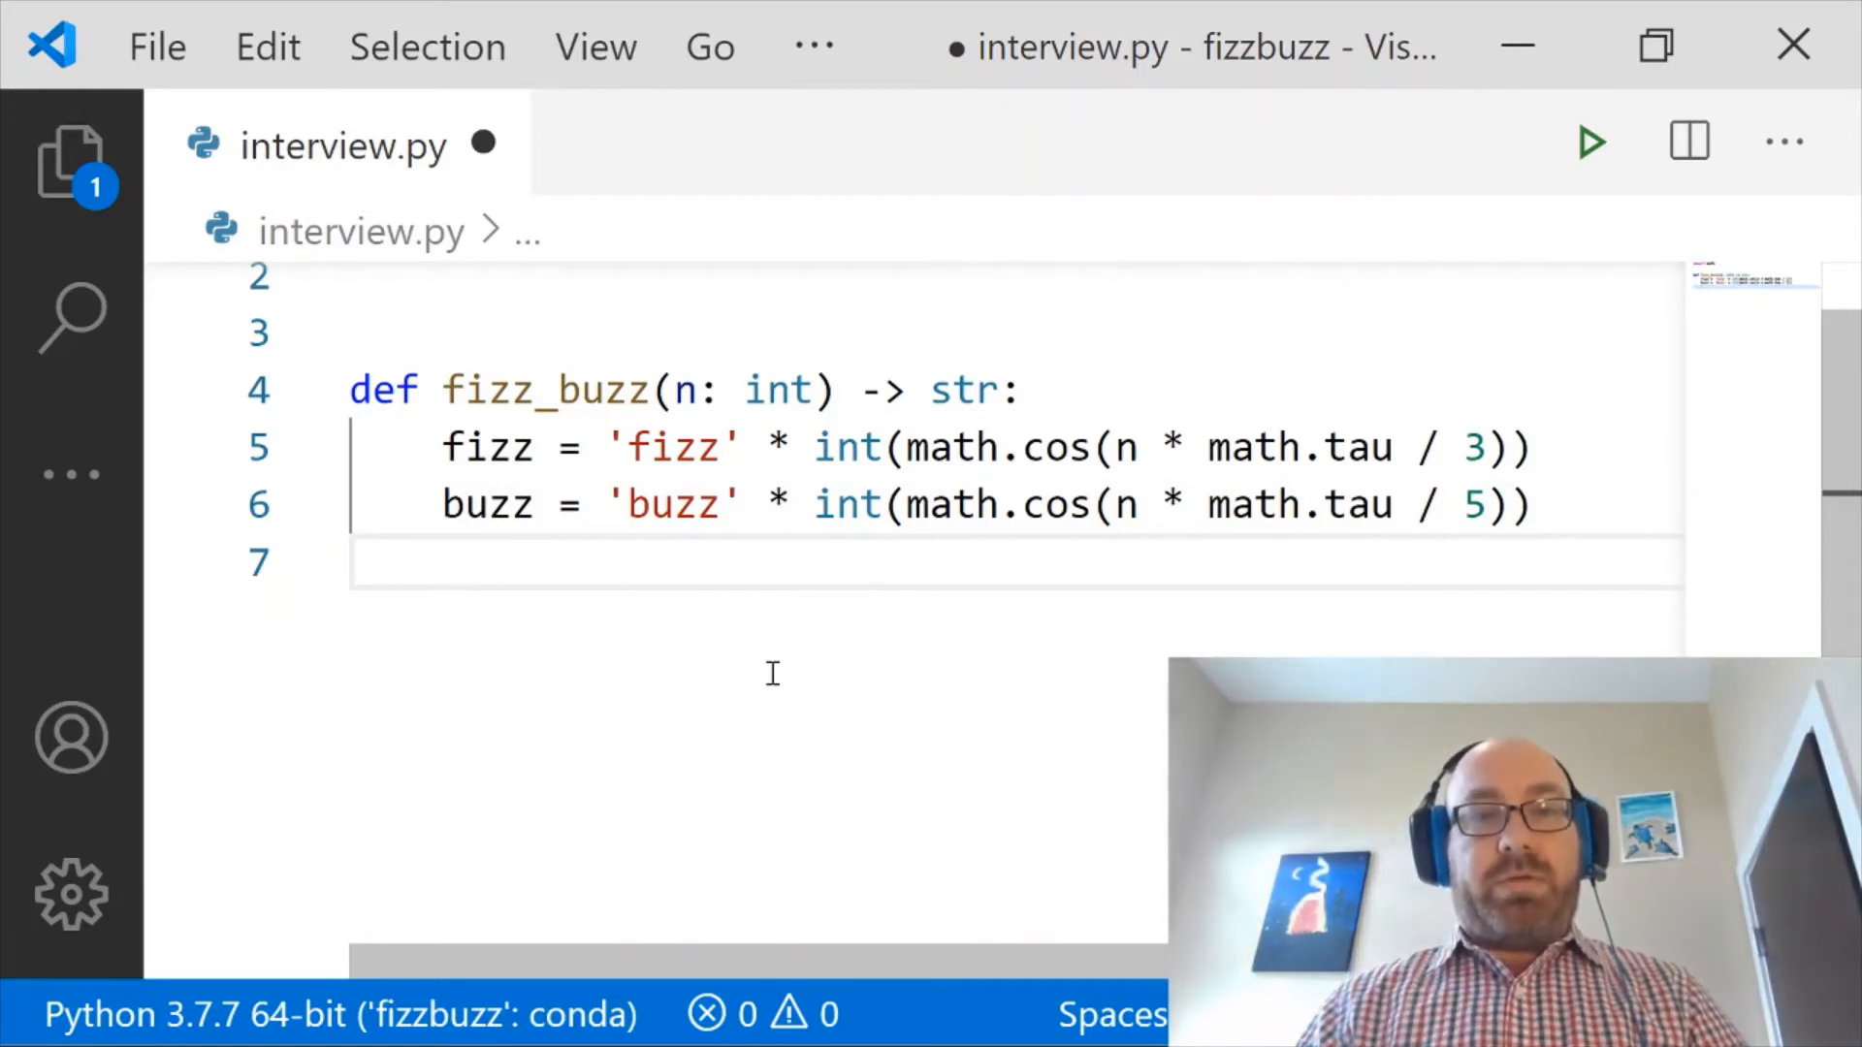
- Add 'return (fizz + buzz) or str(n)' as the function's final line
type("retur")
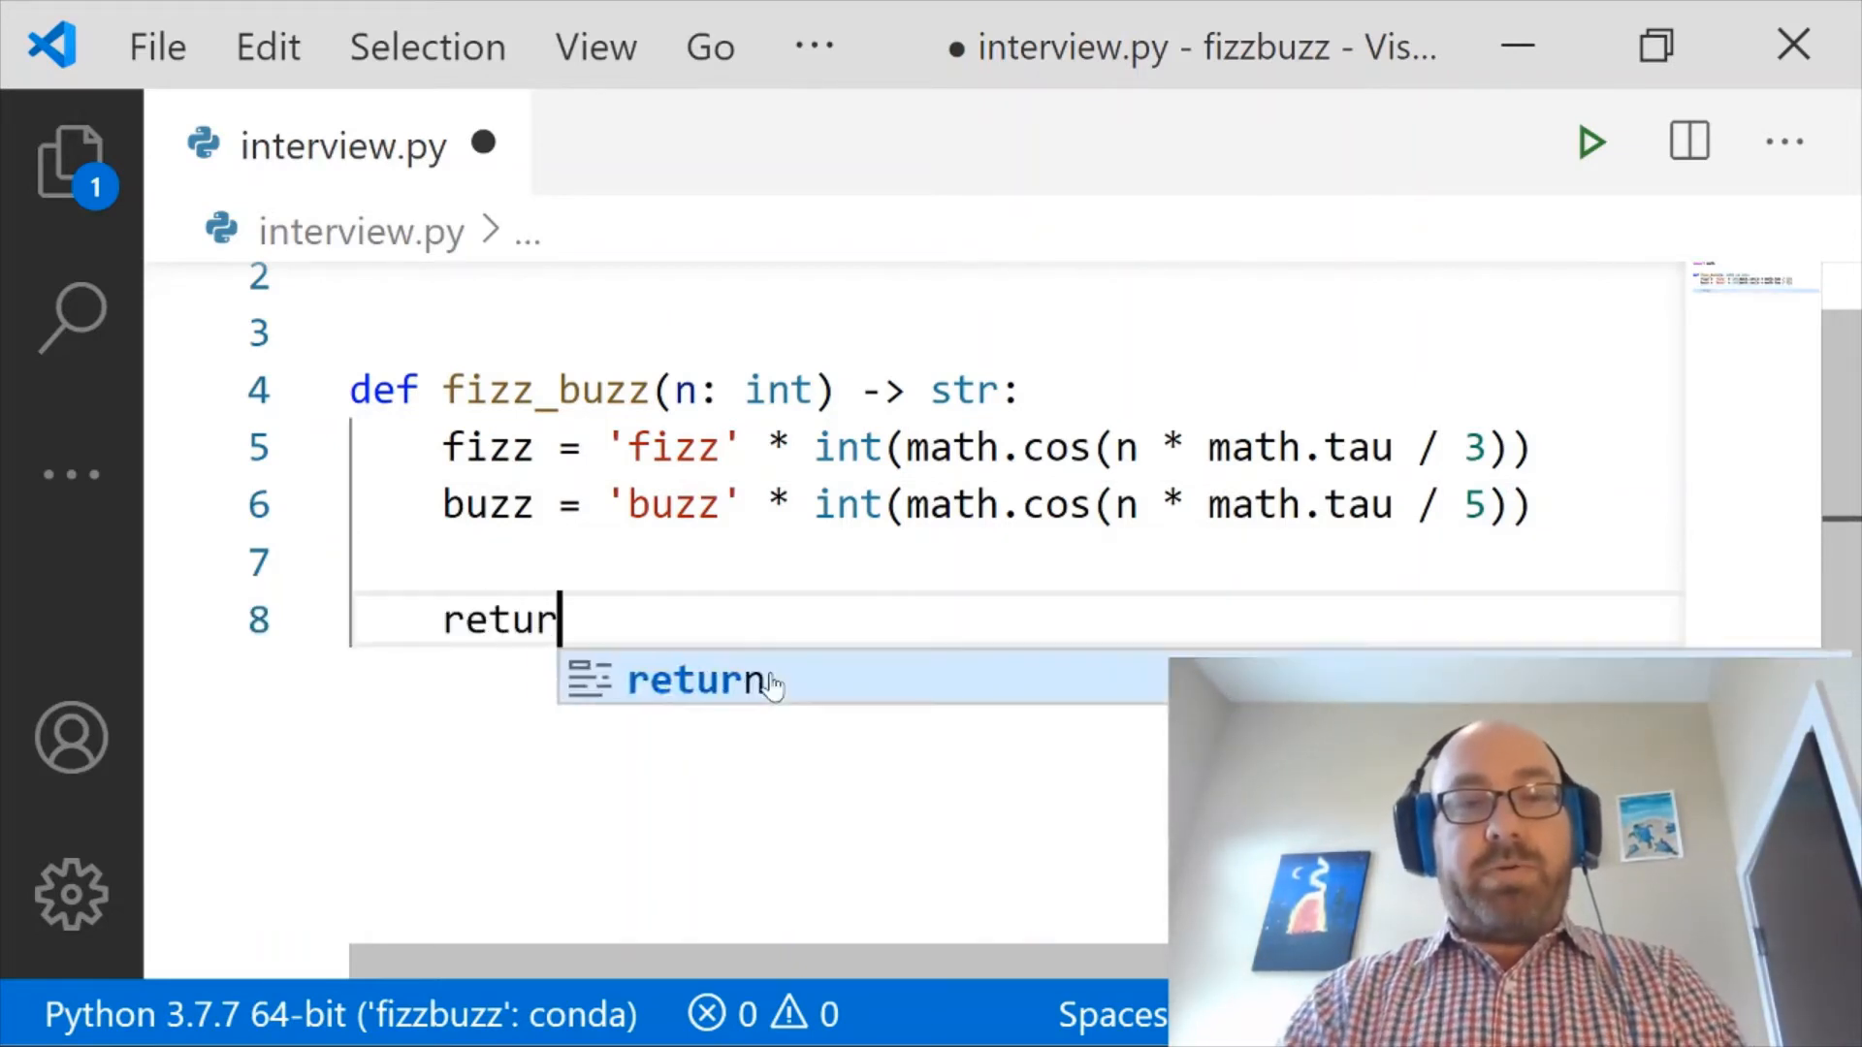
type("(fizz + buzz)")
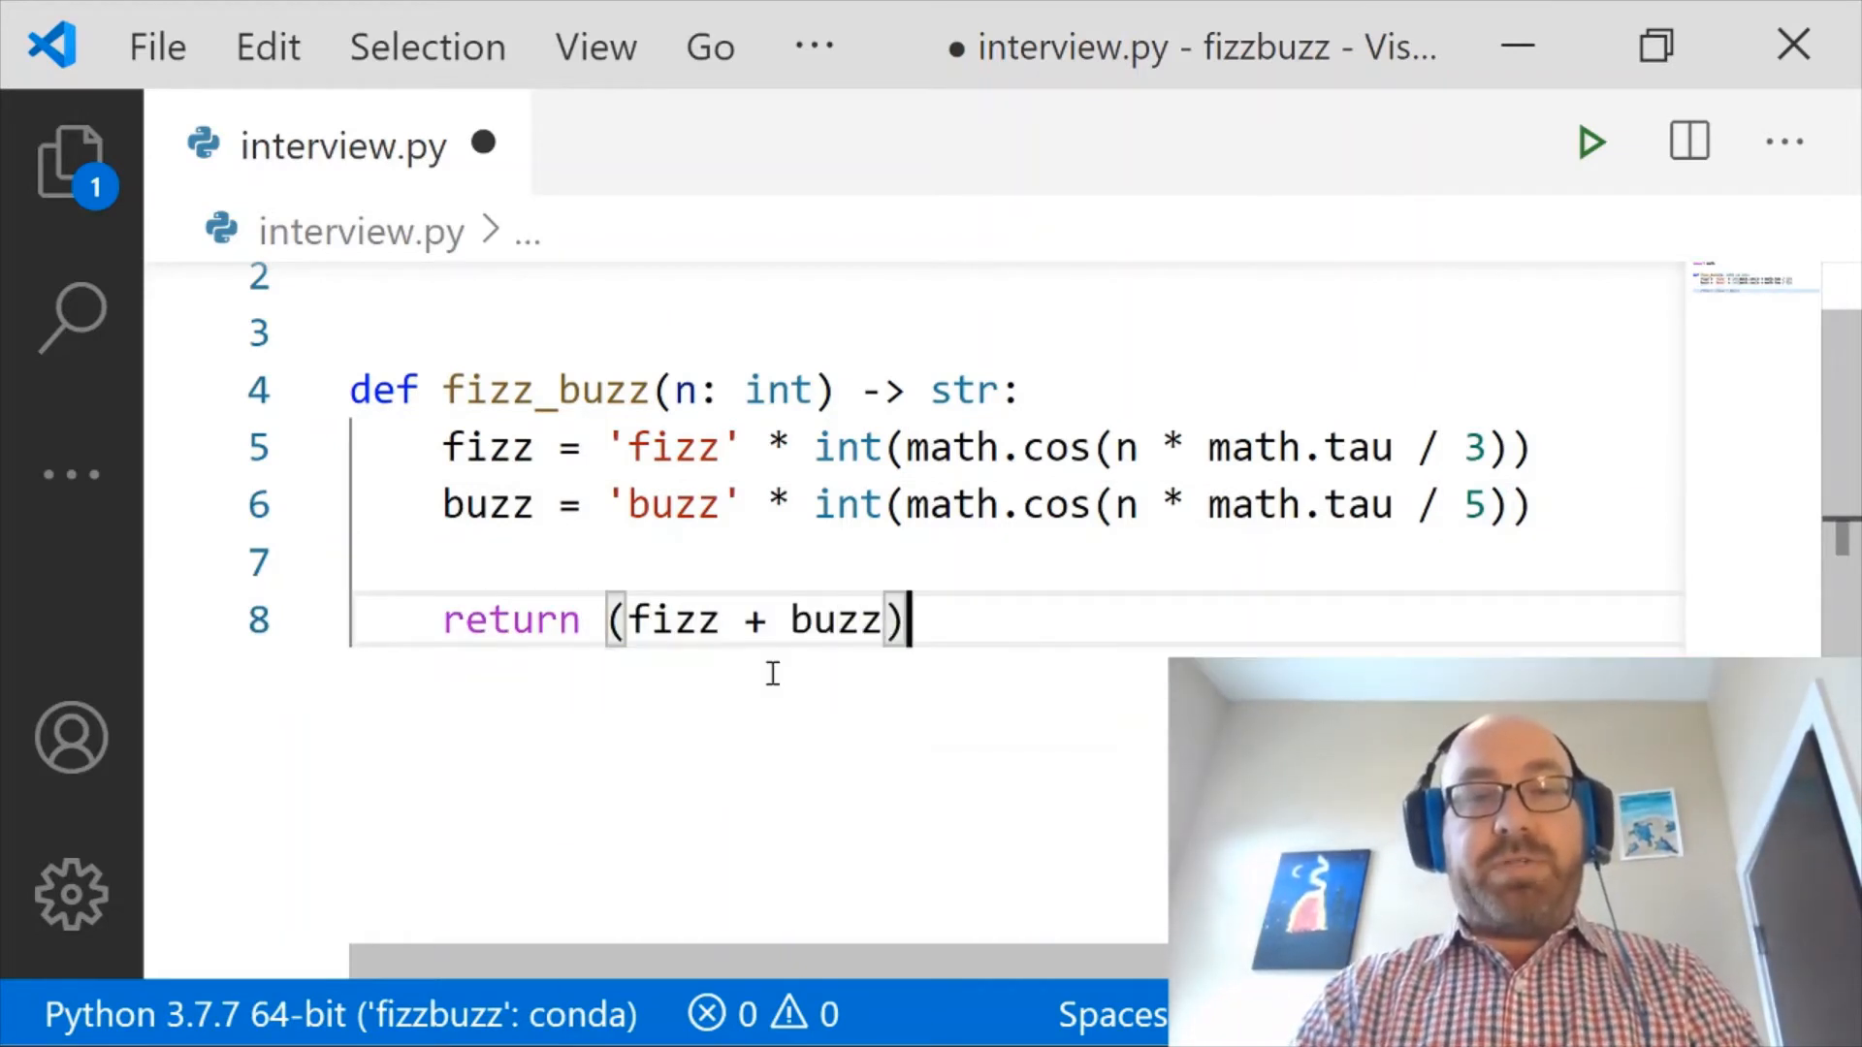
type("or str(n)")
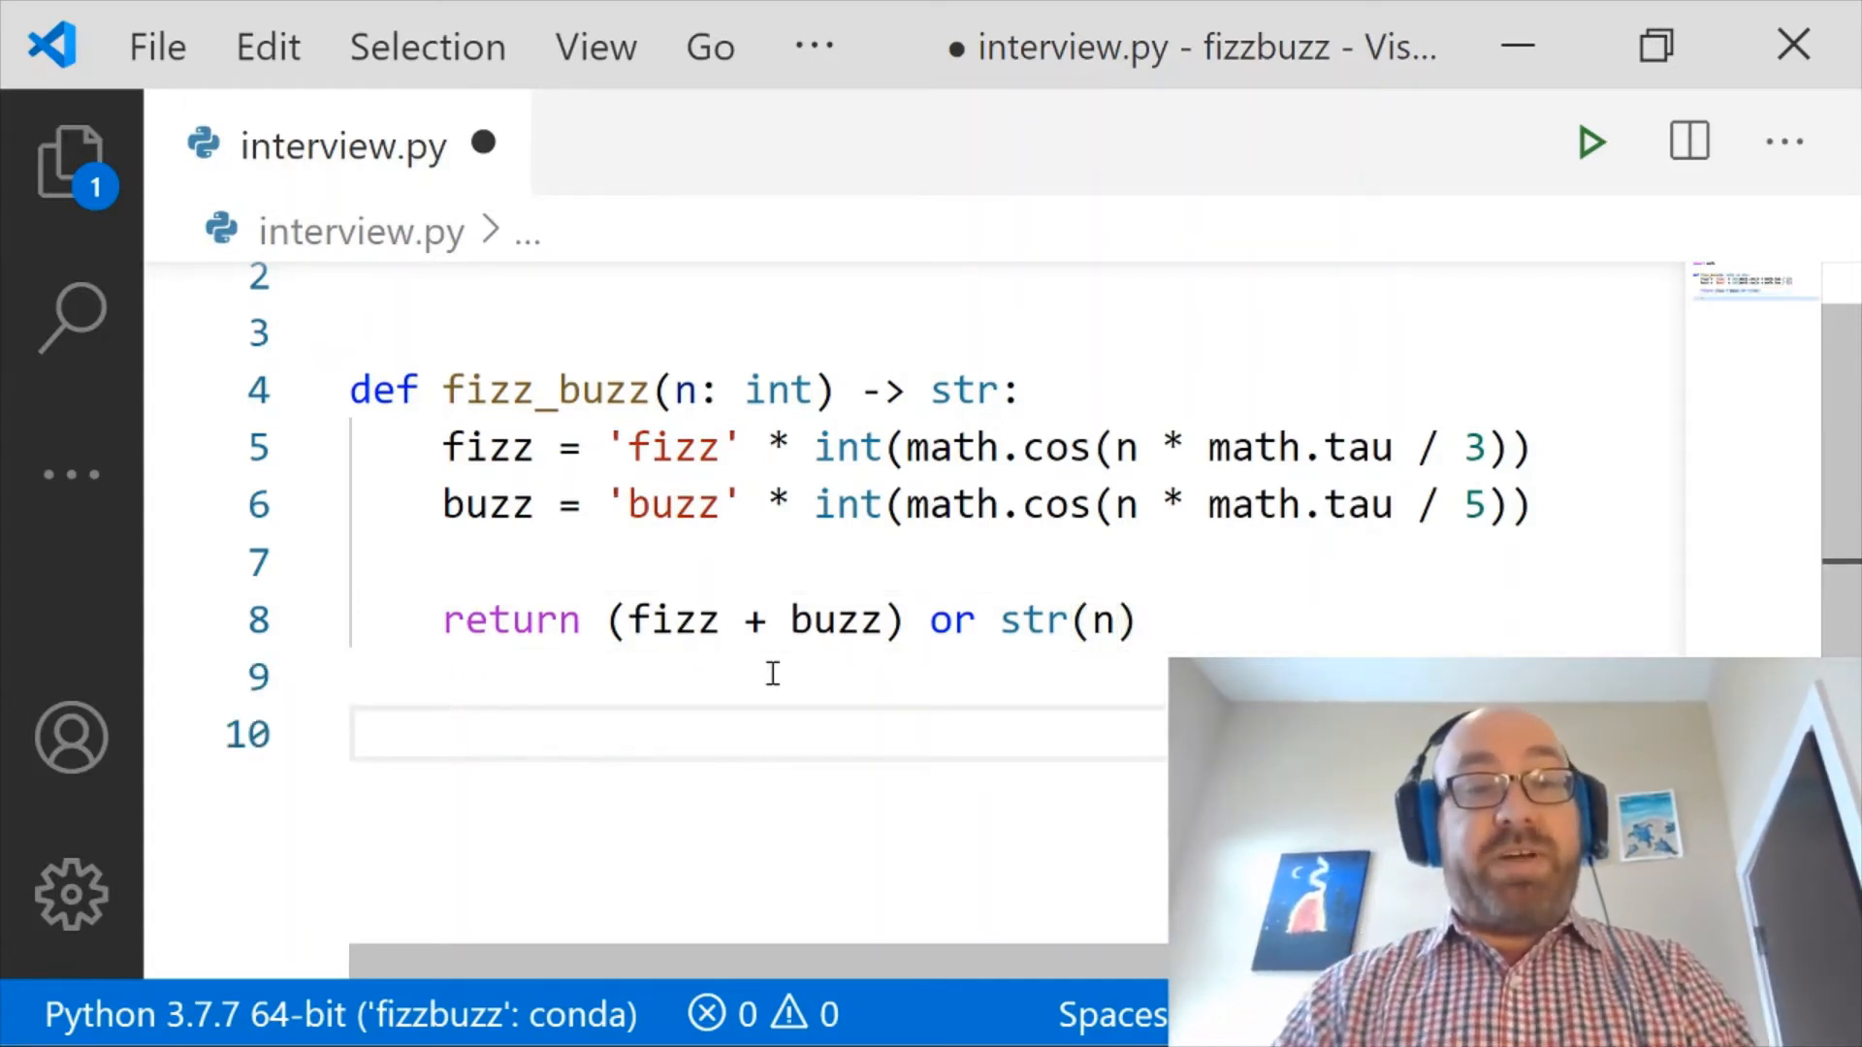
- Add a 'for i in range(1, 101):' loop calling print(fizz_buzz(i)) below the function
type("for")
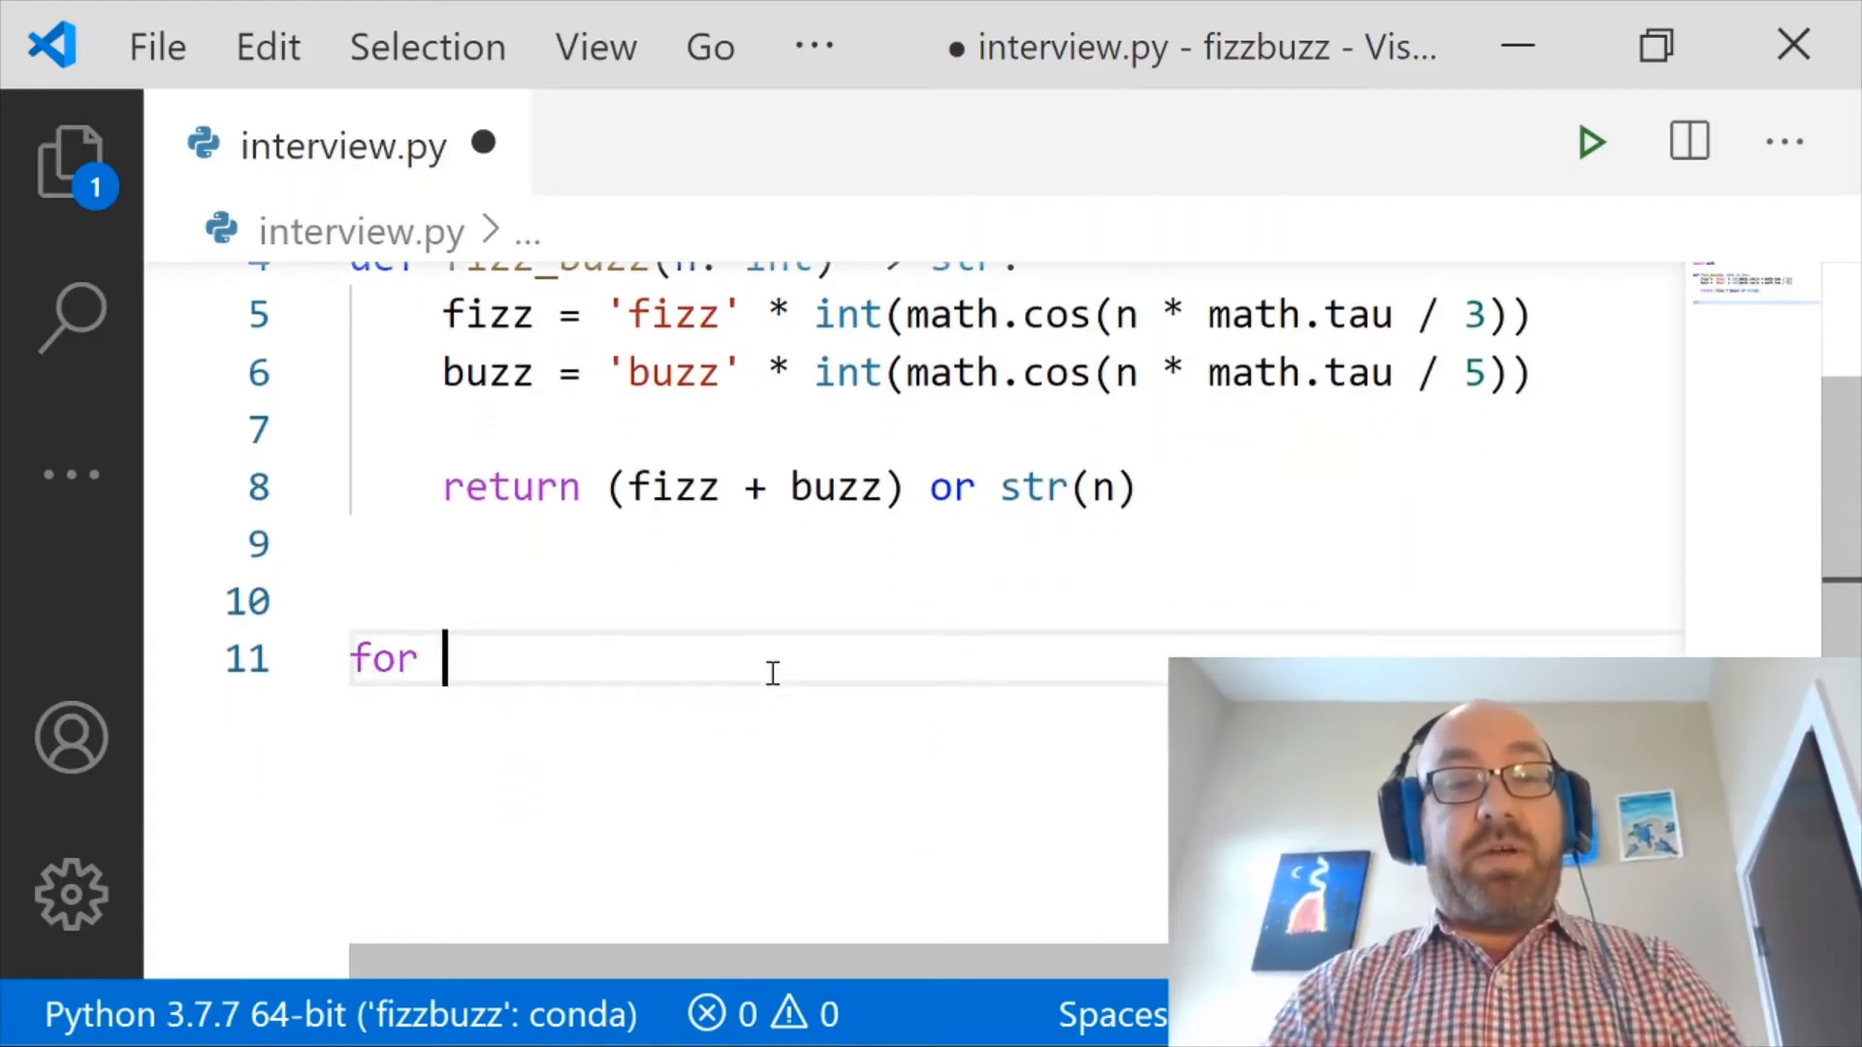
type("i in range(1, 101):")
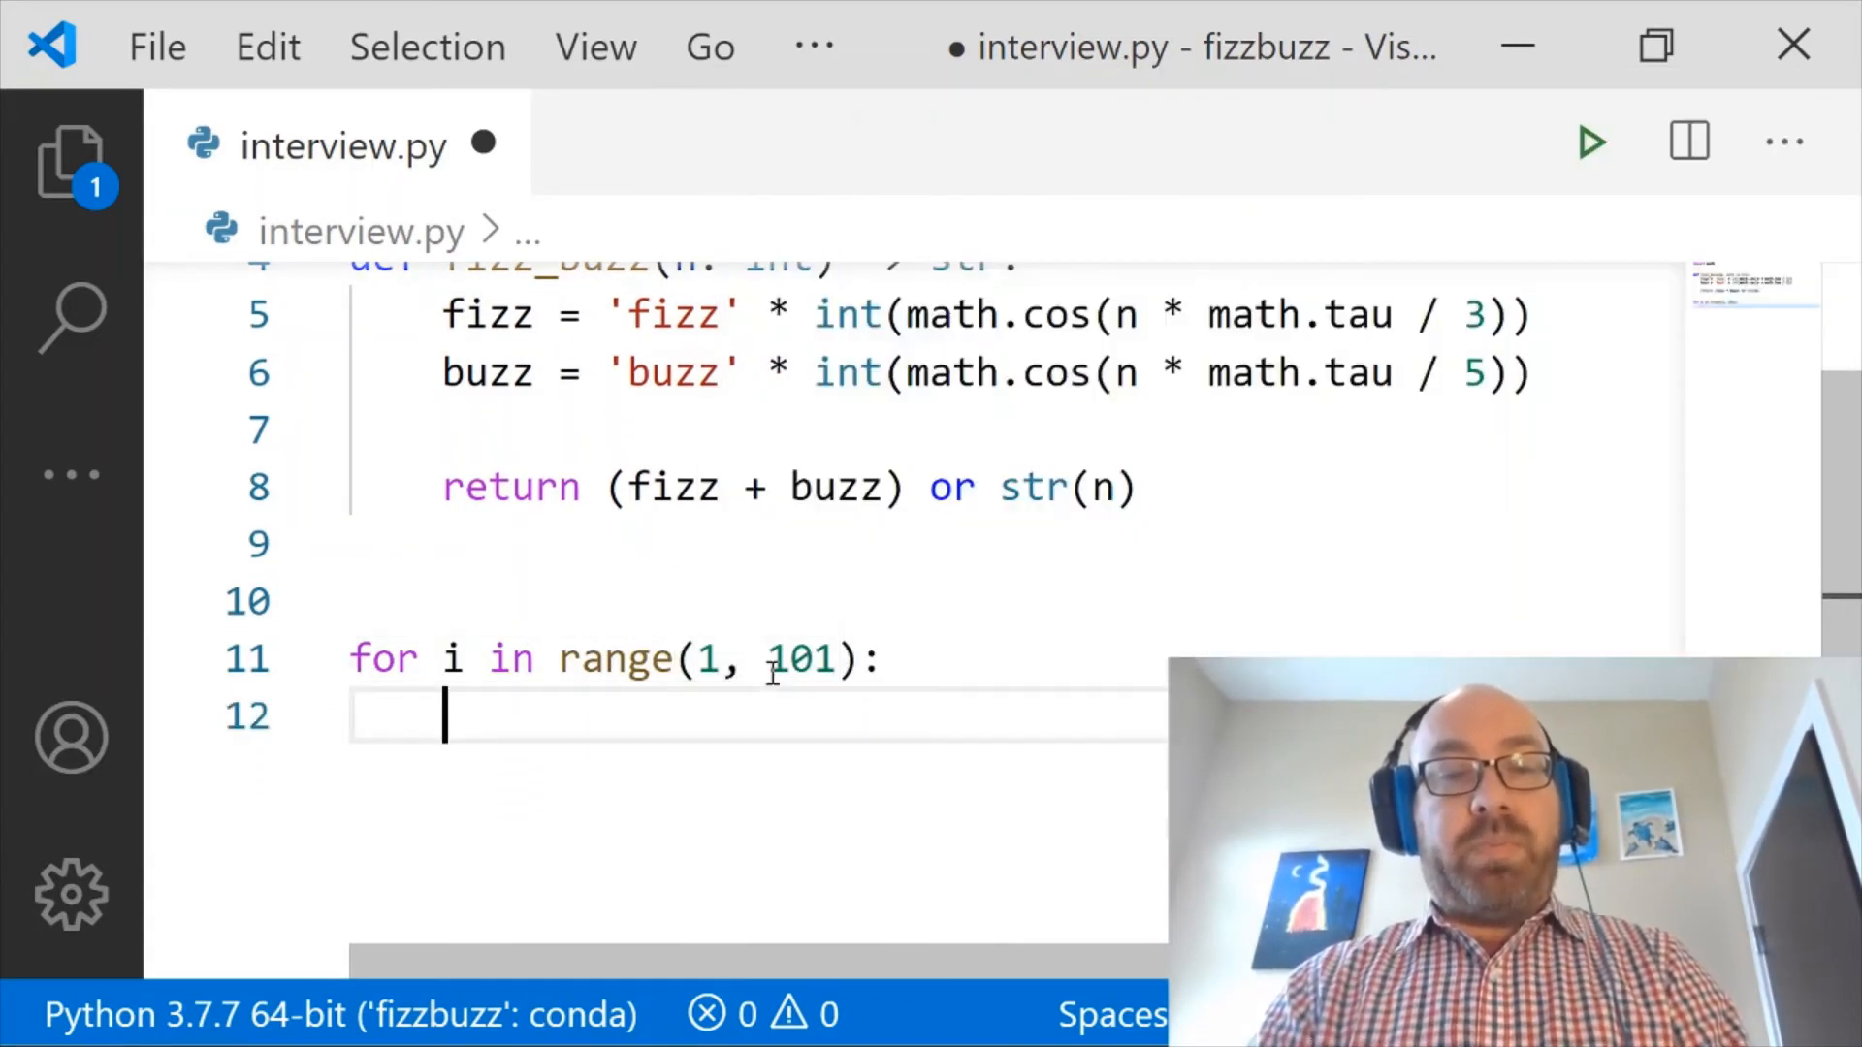
type("print(fizz_buzz")
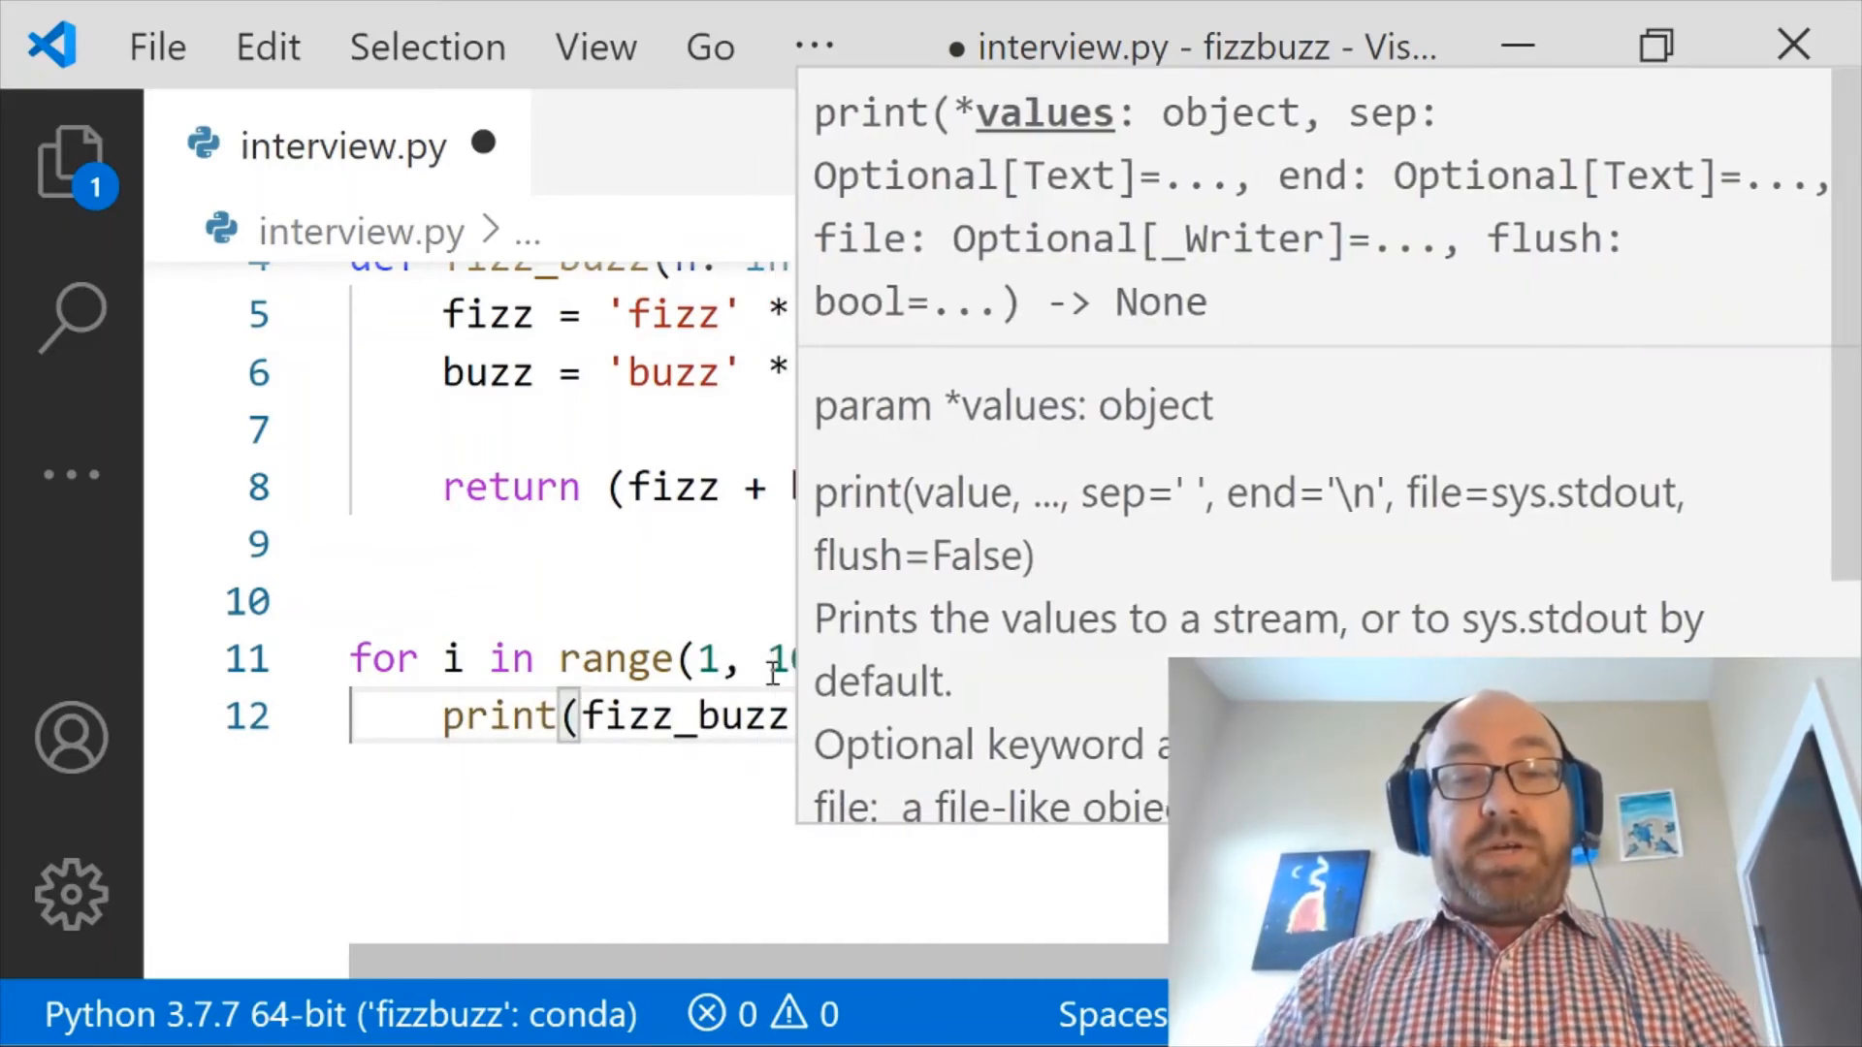
key("Escape")
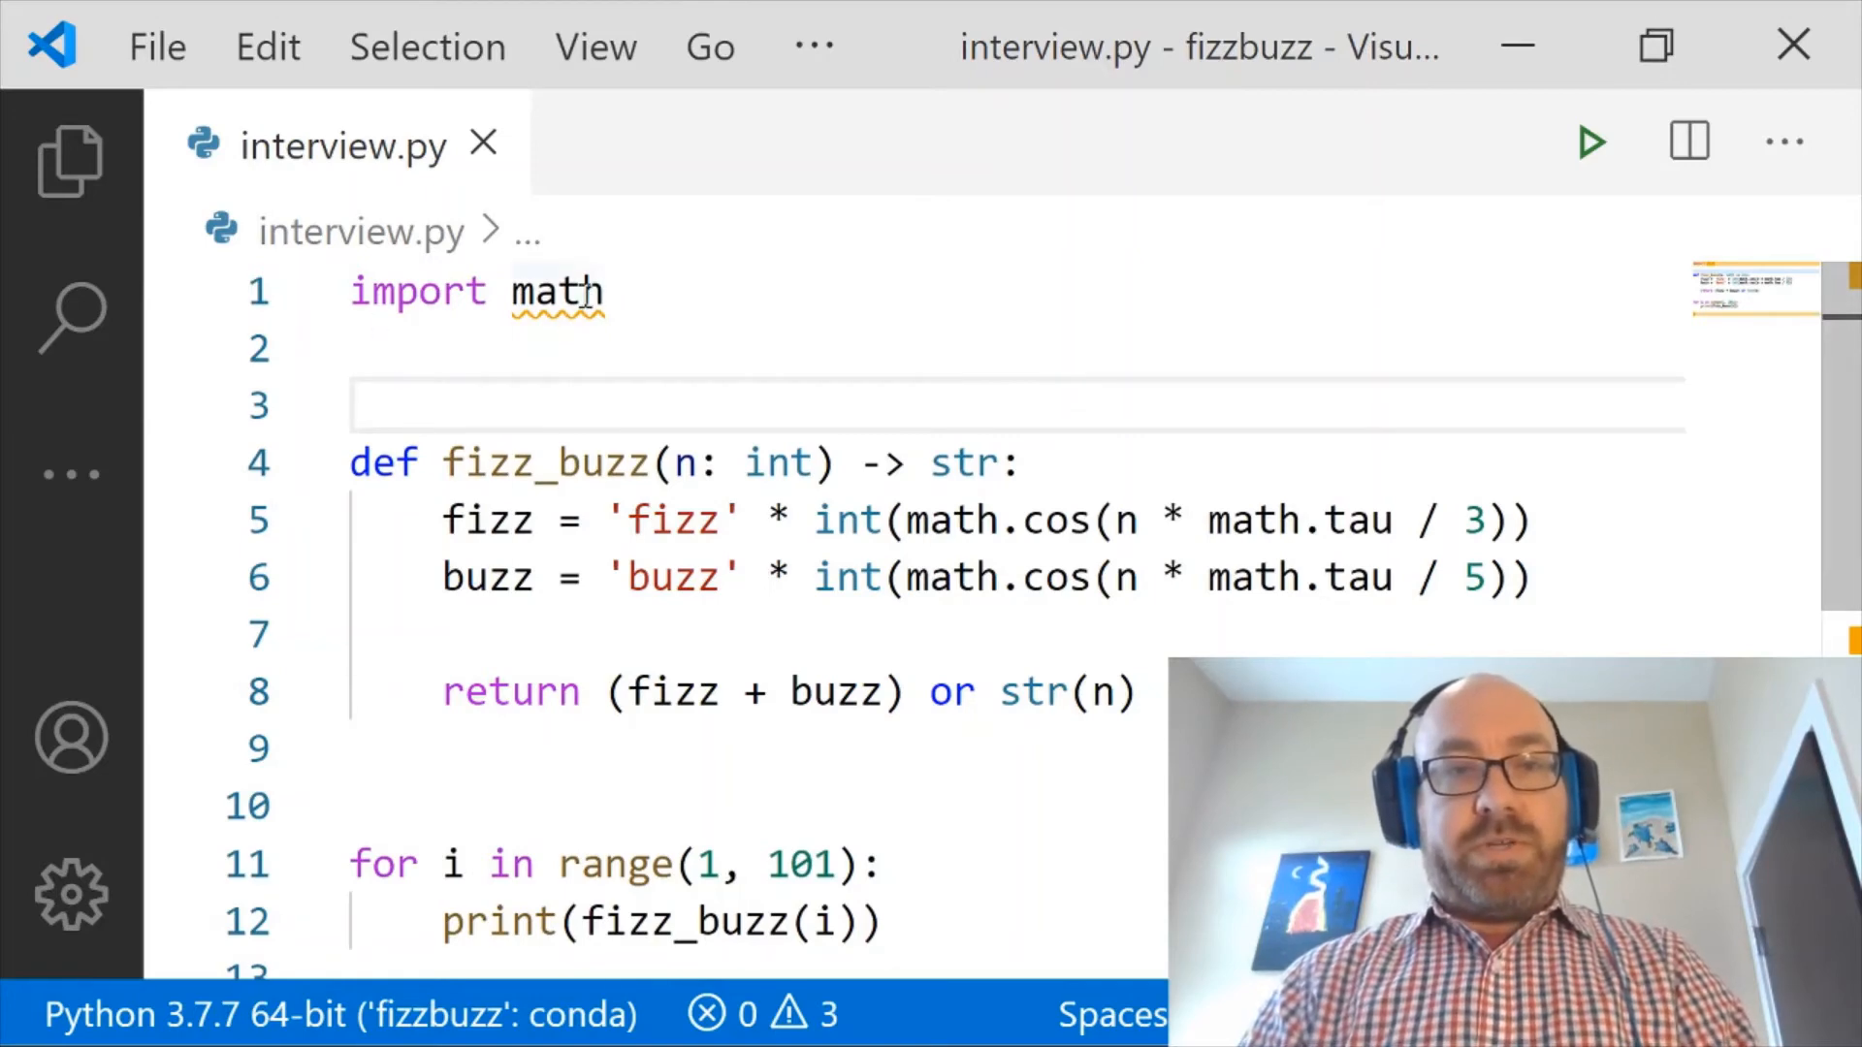
- Save interview.py and bring up the editor's context menu to run the file
left_click(475, 348)
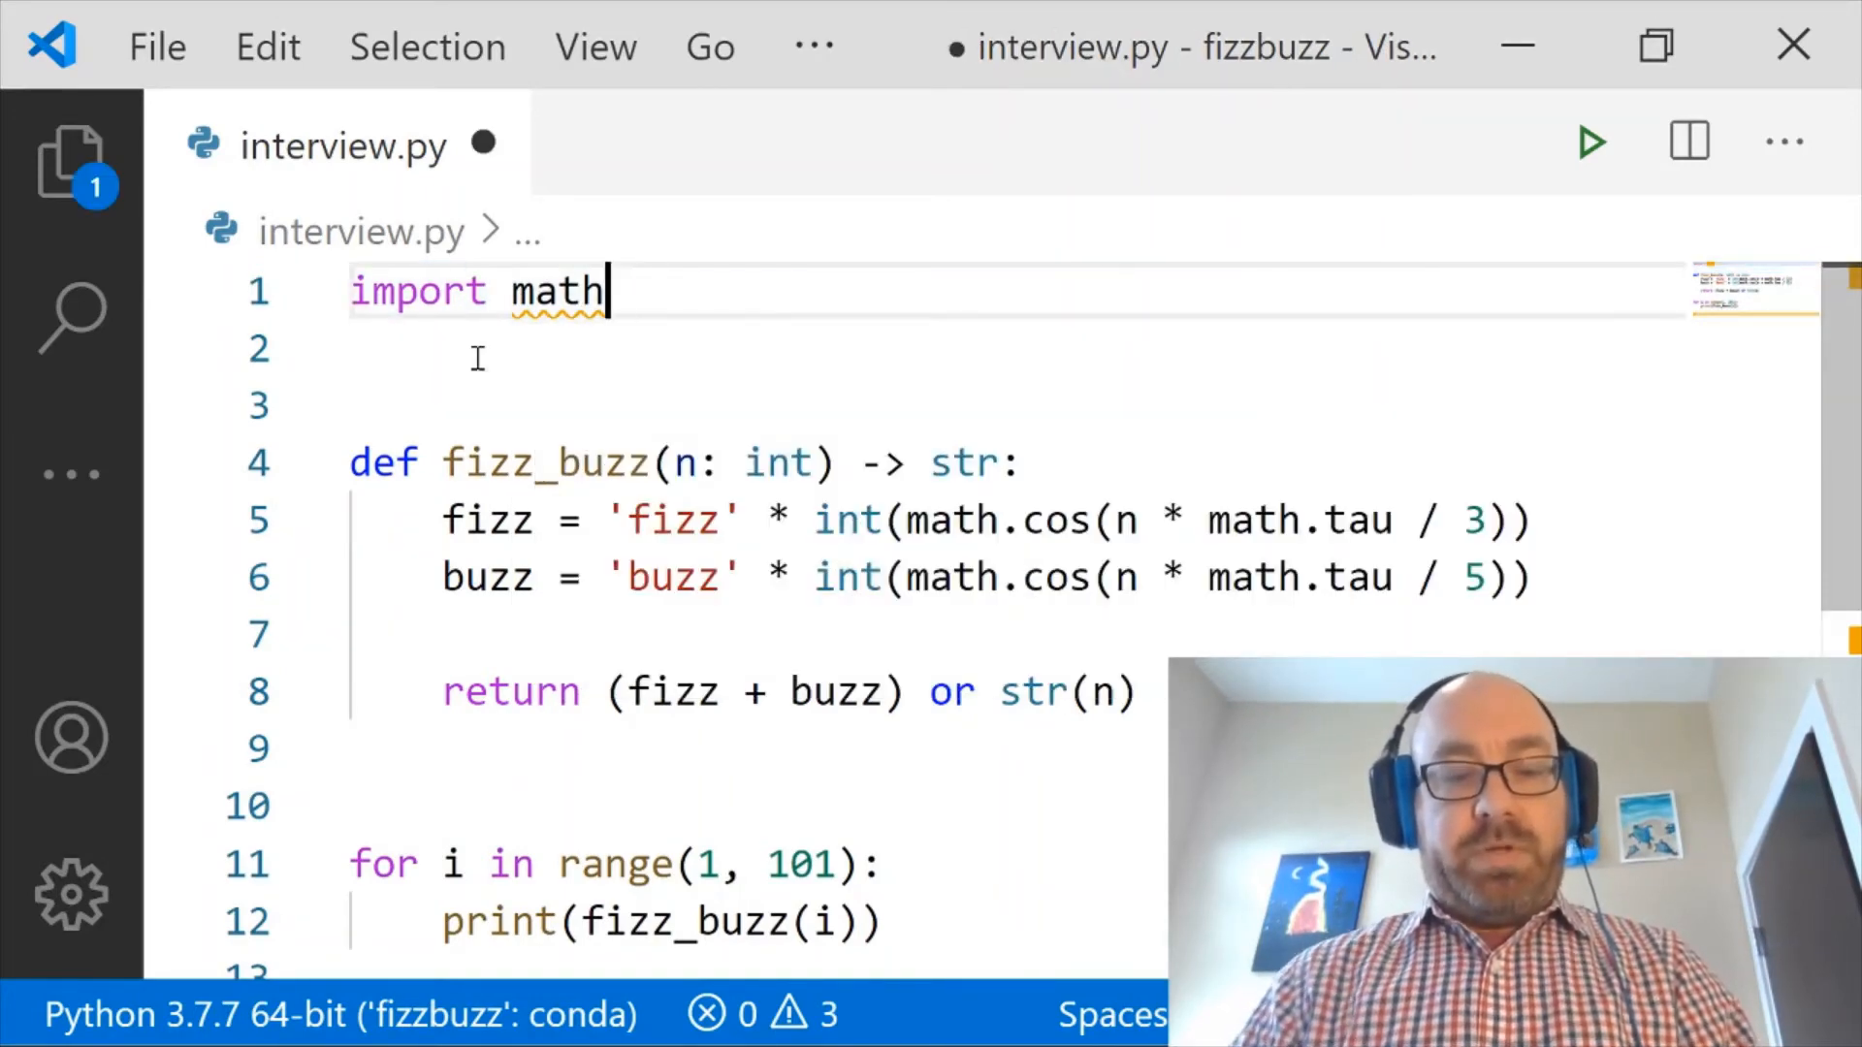
key("ctrl+s")
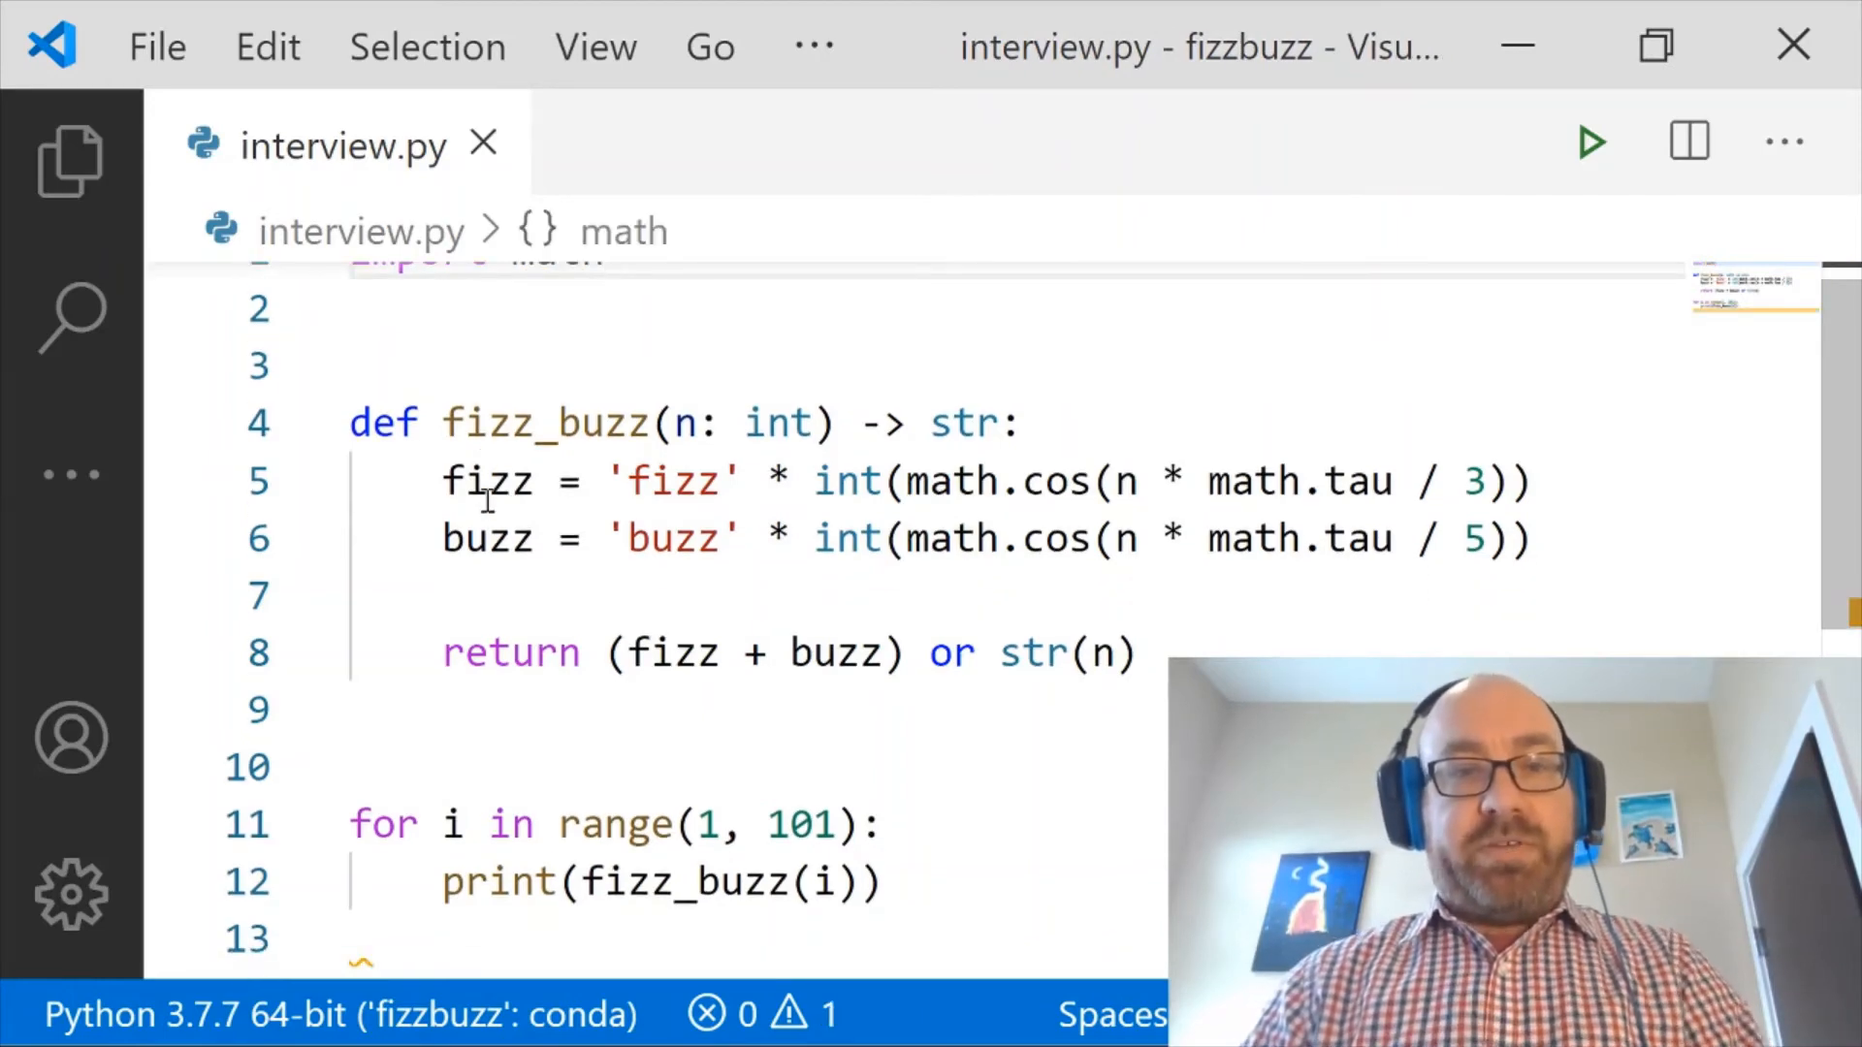
right_click(487, 498)
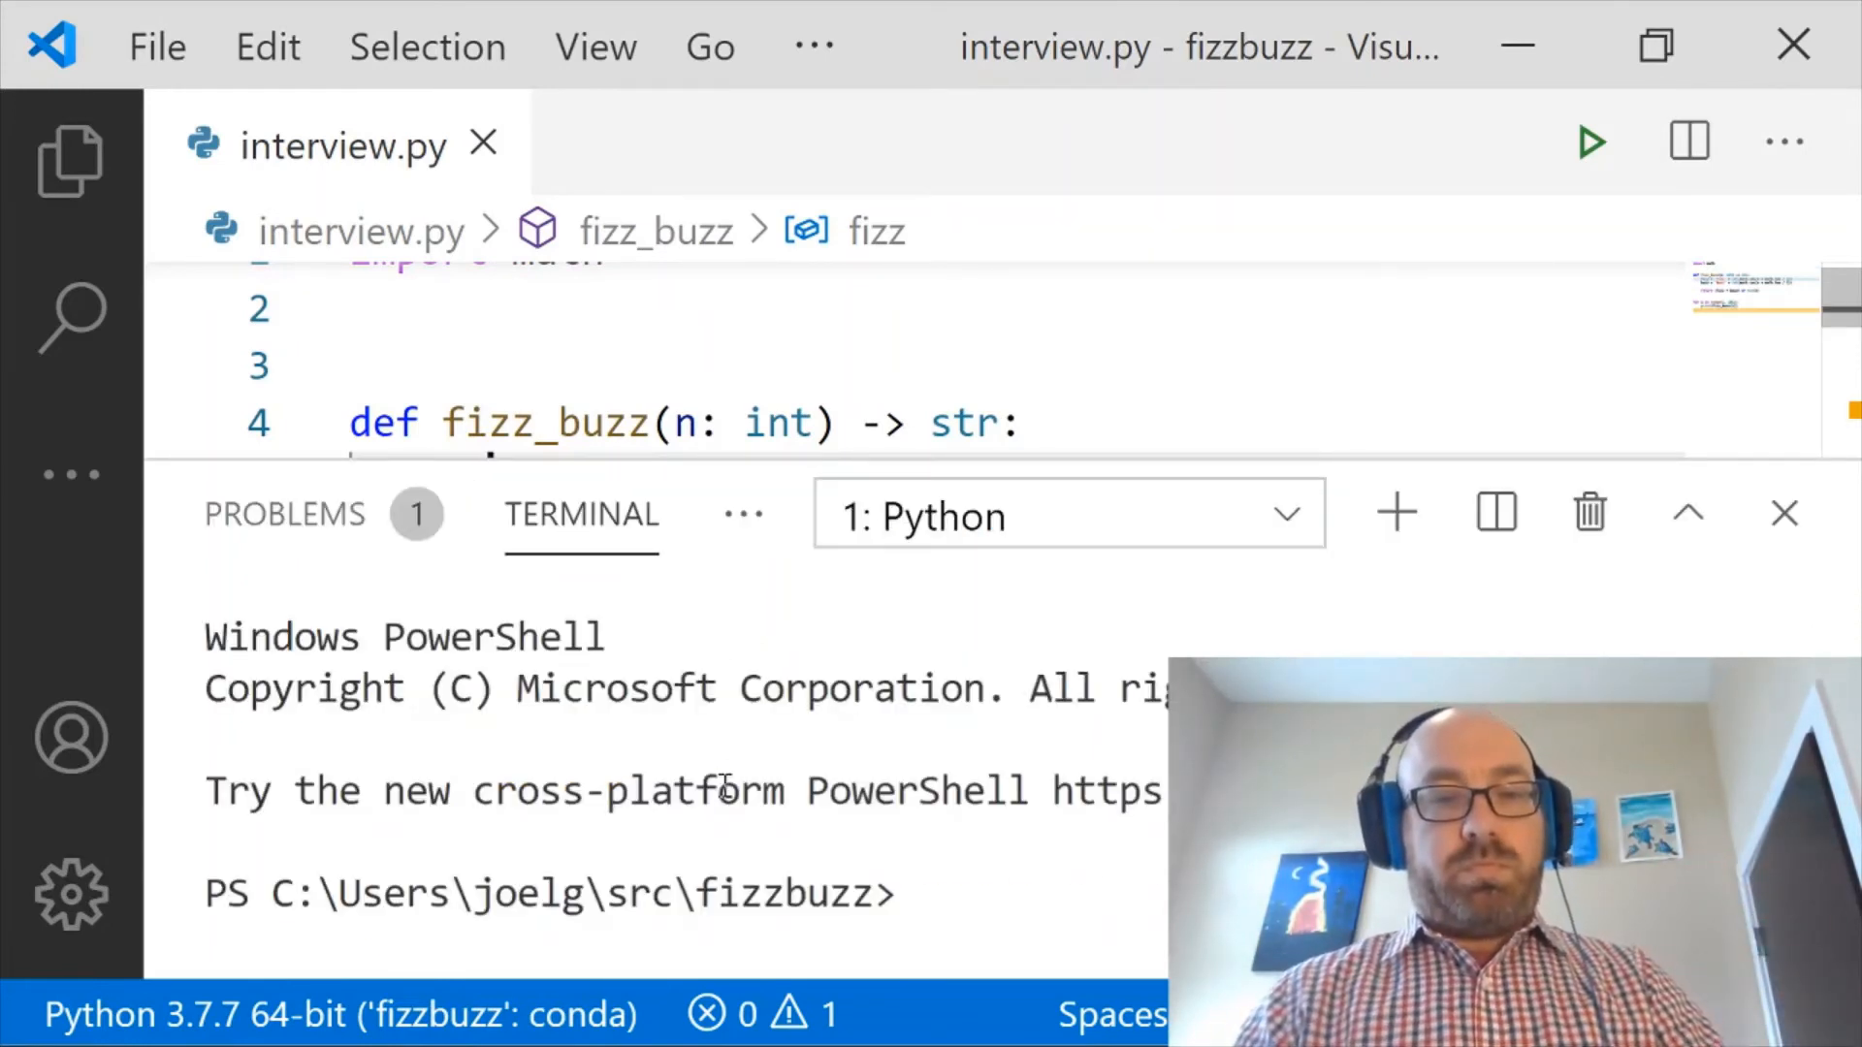
- Run interview.py in the terminal, scroll its FizzBuzz output to 100, then hide the terminal
left_click(1590, 141)
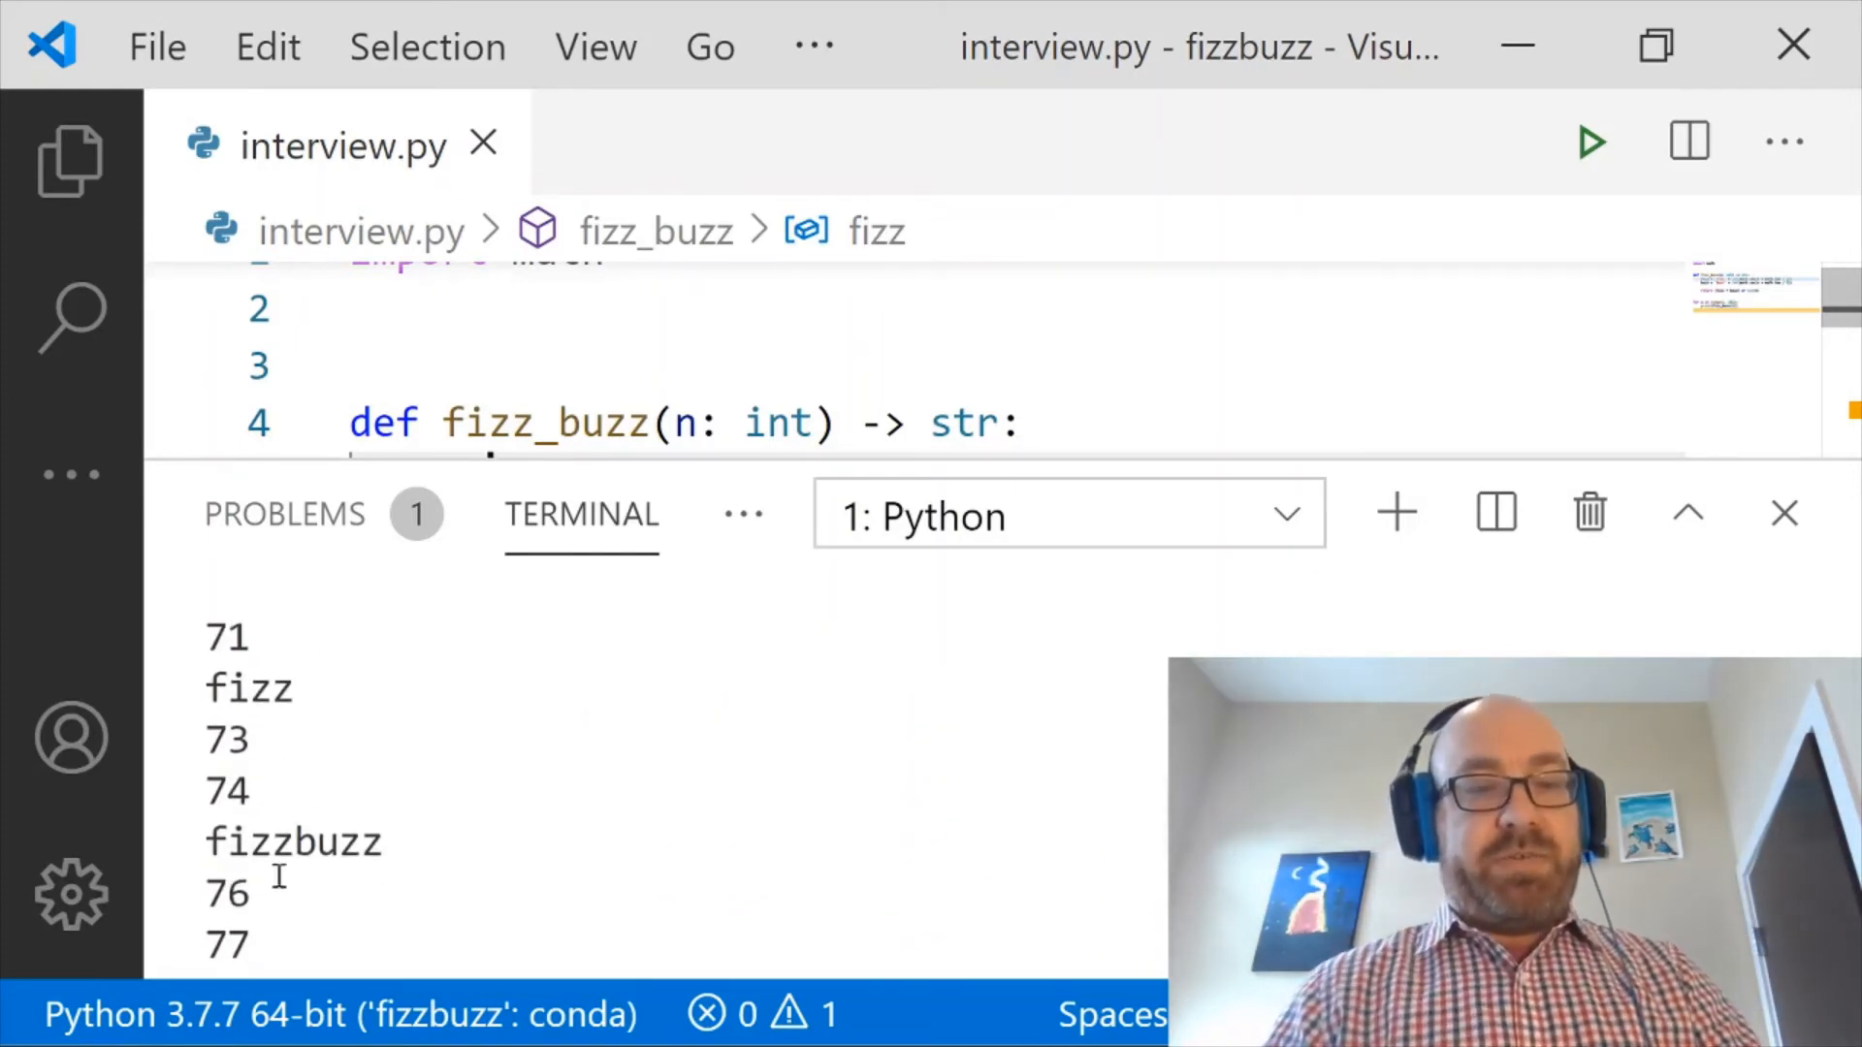
scroll("down", 3)
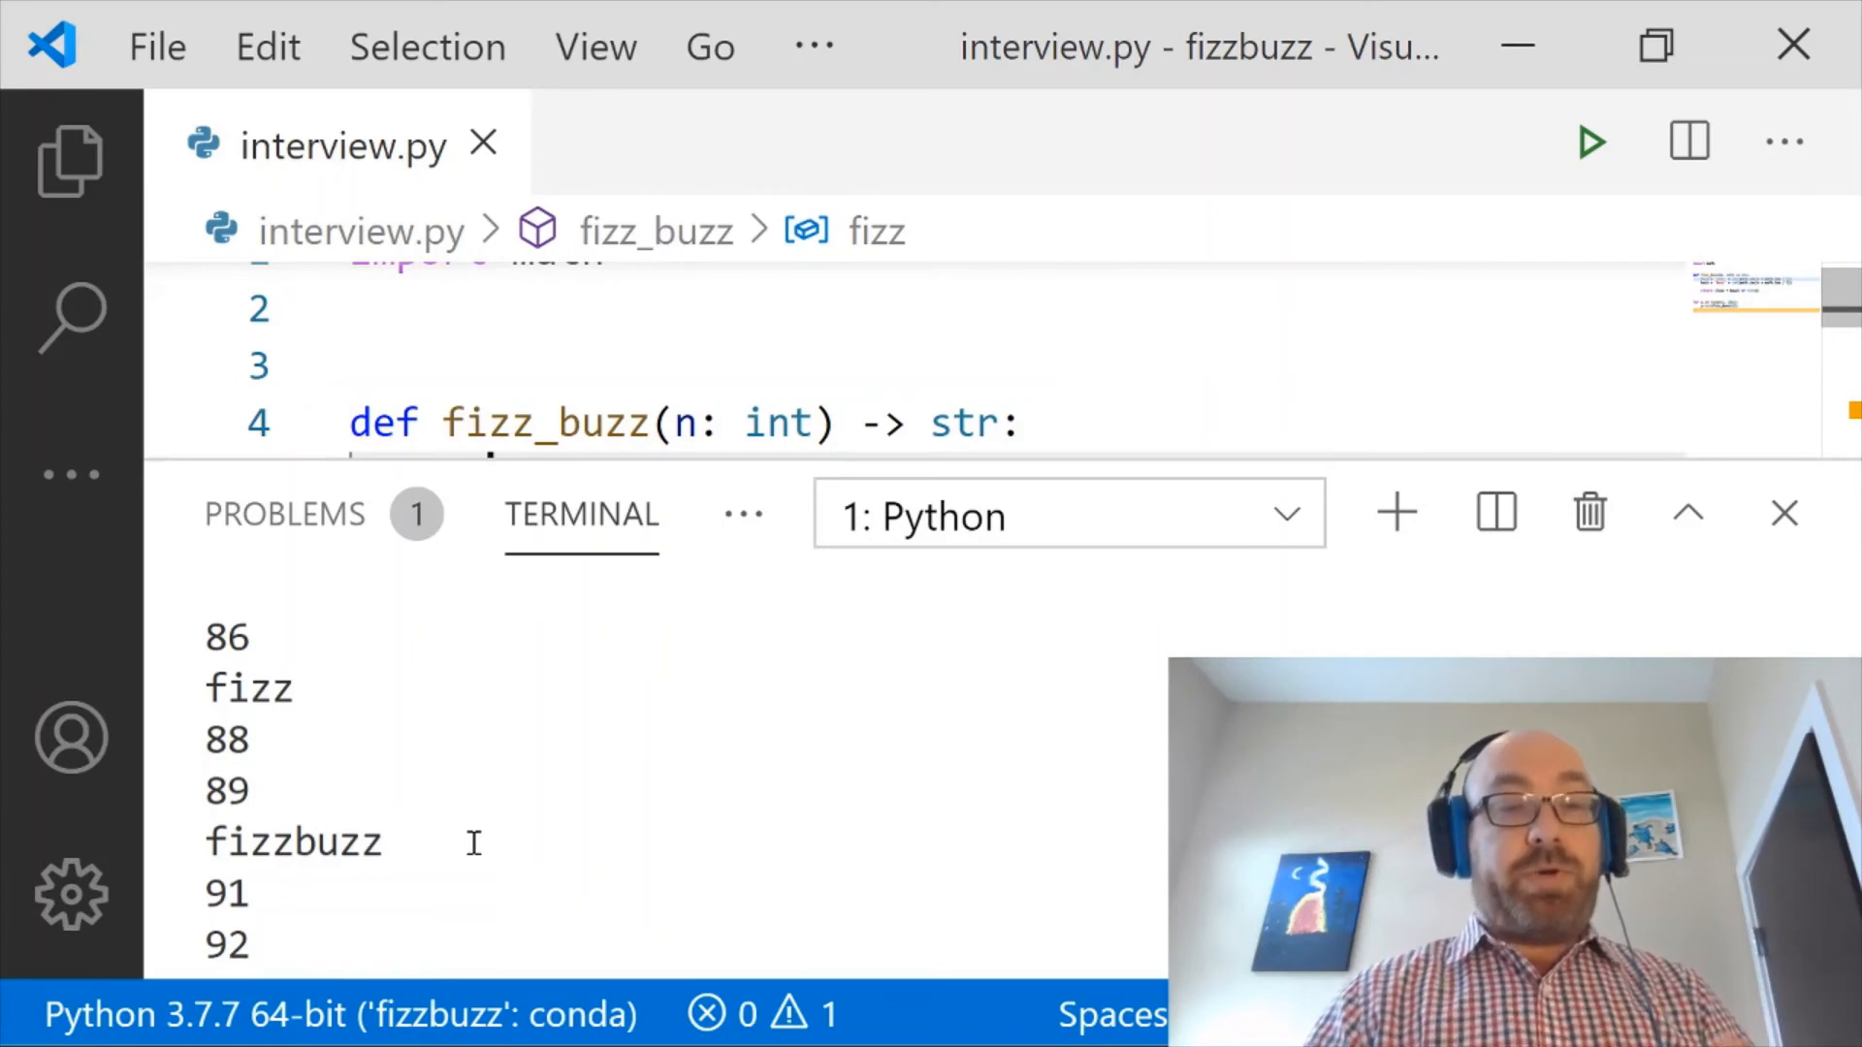
scroll("down", 3)
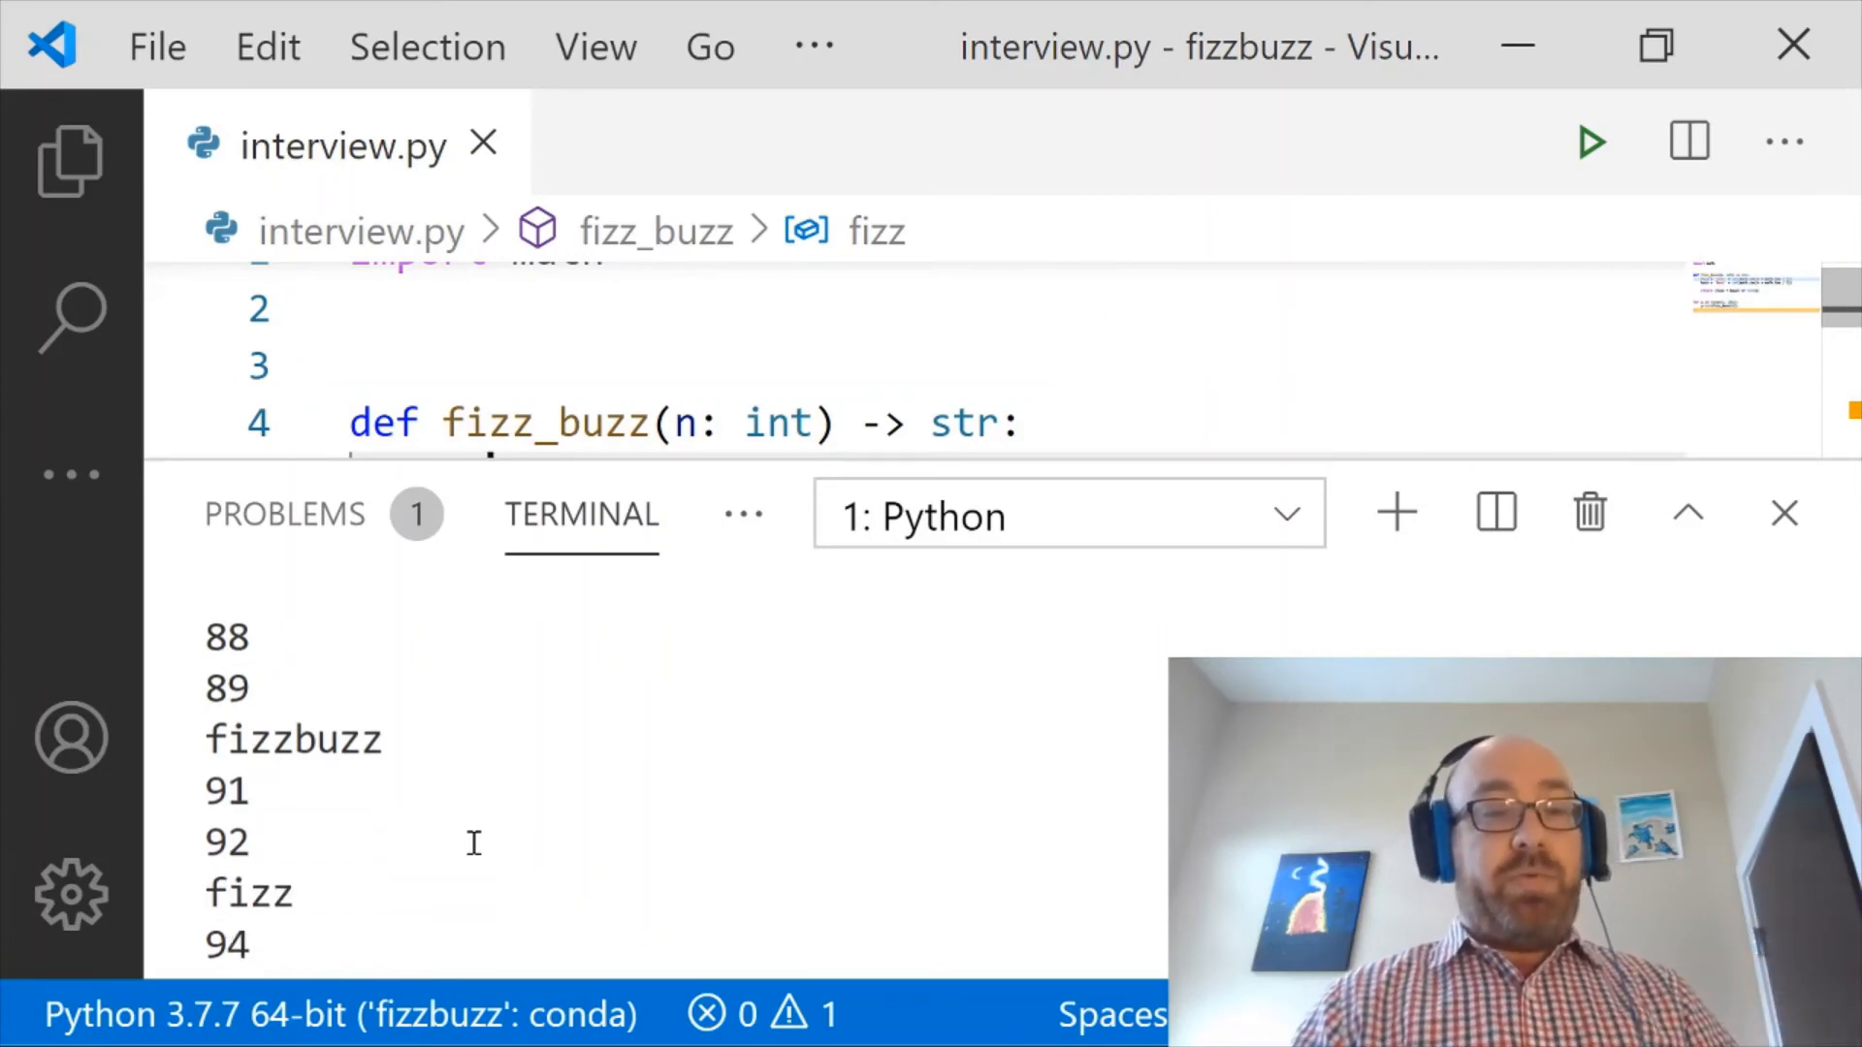
scroll("down", 3)
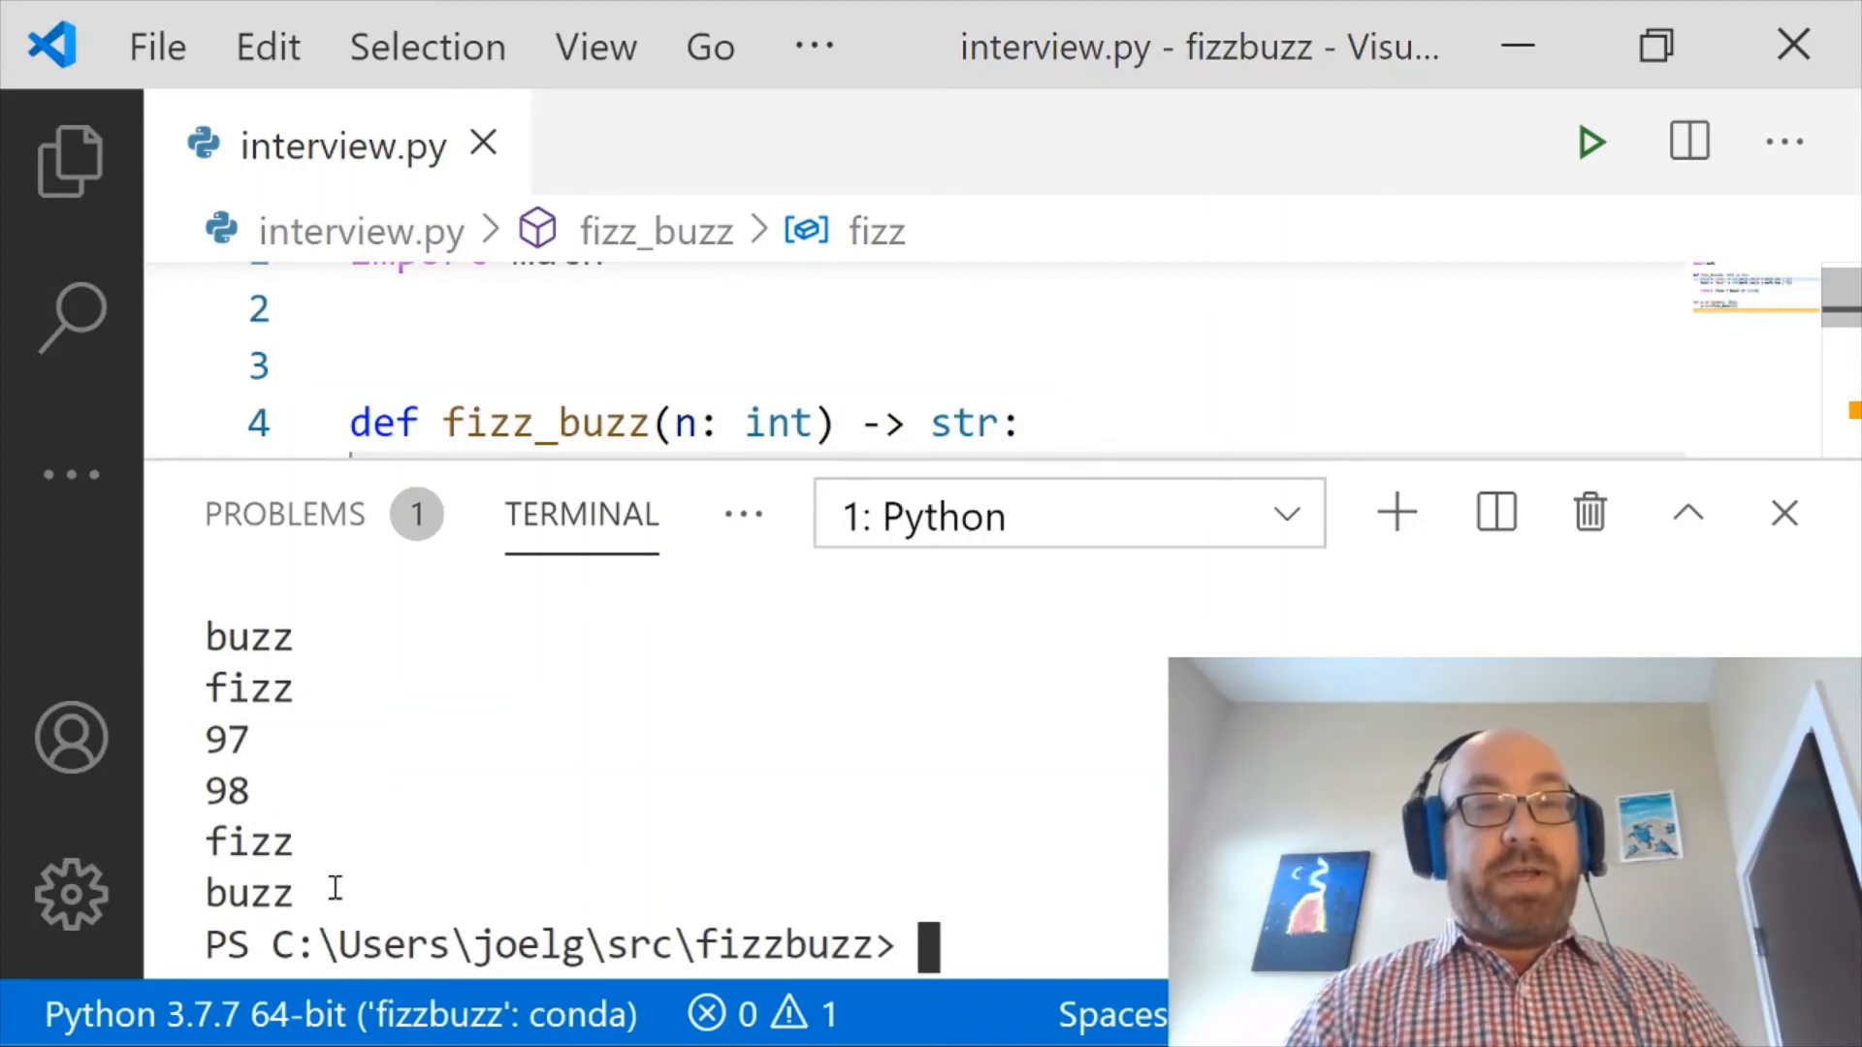
left_click(1783, 513)
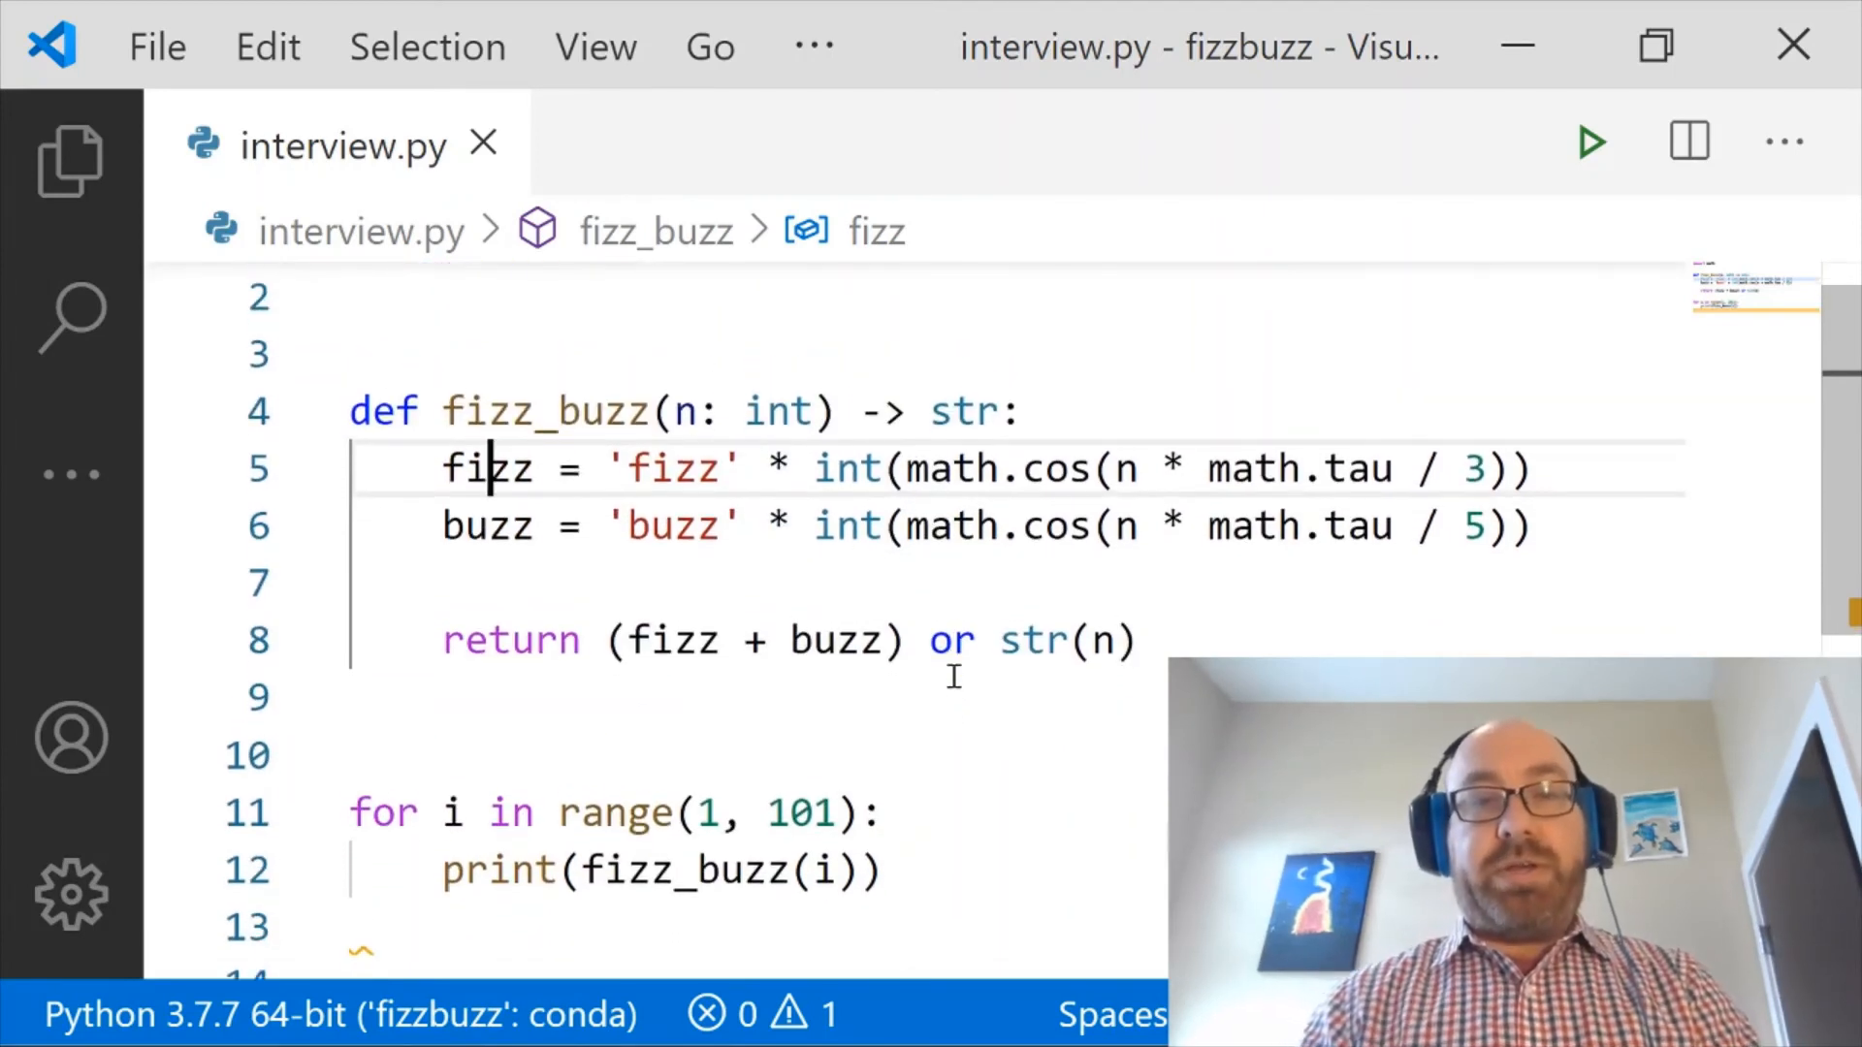
- Scroll back up to view the complete interview.py code
scroll("up", 3)
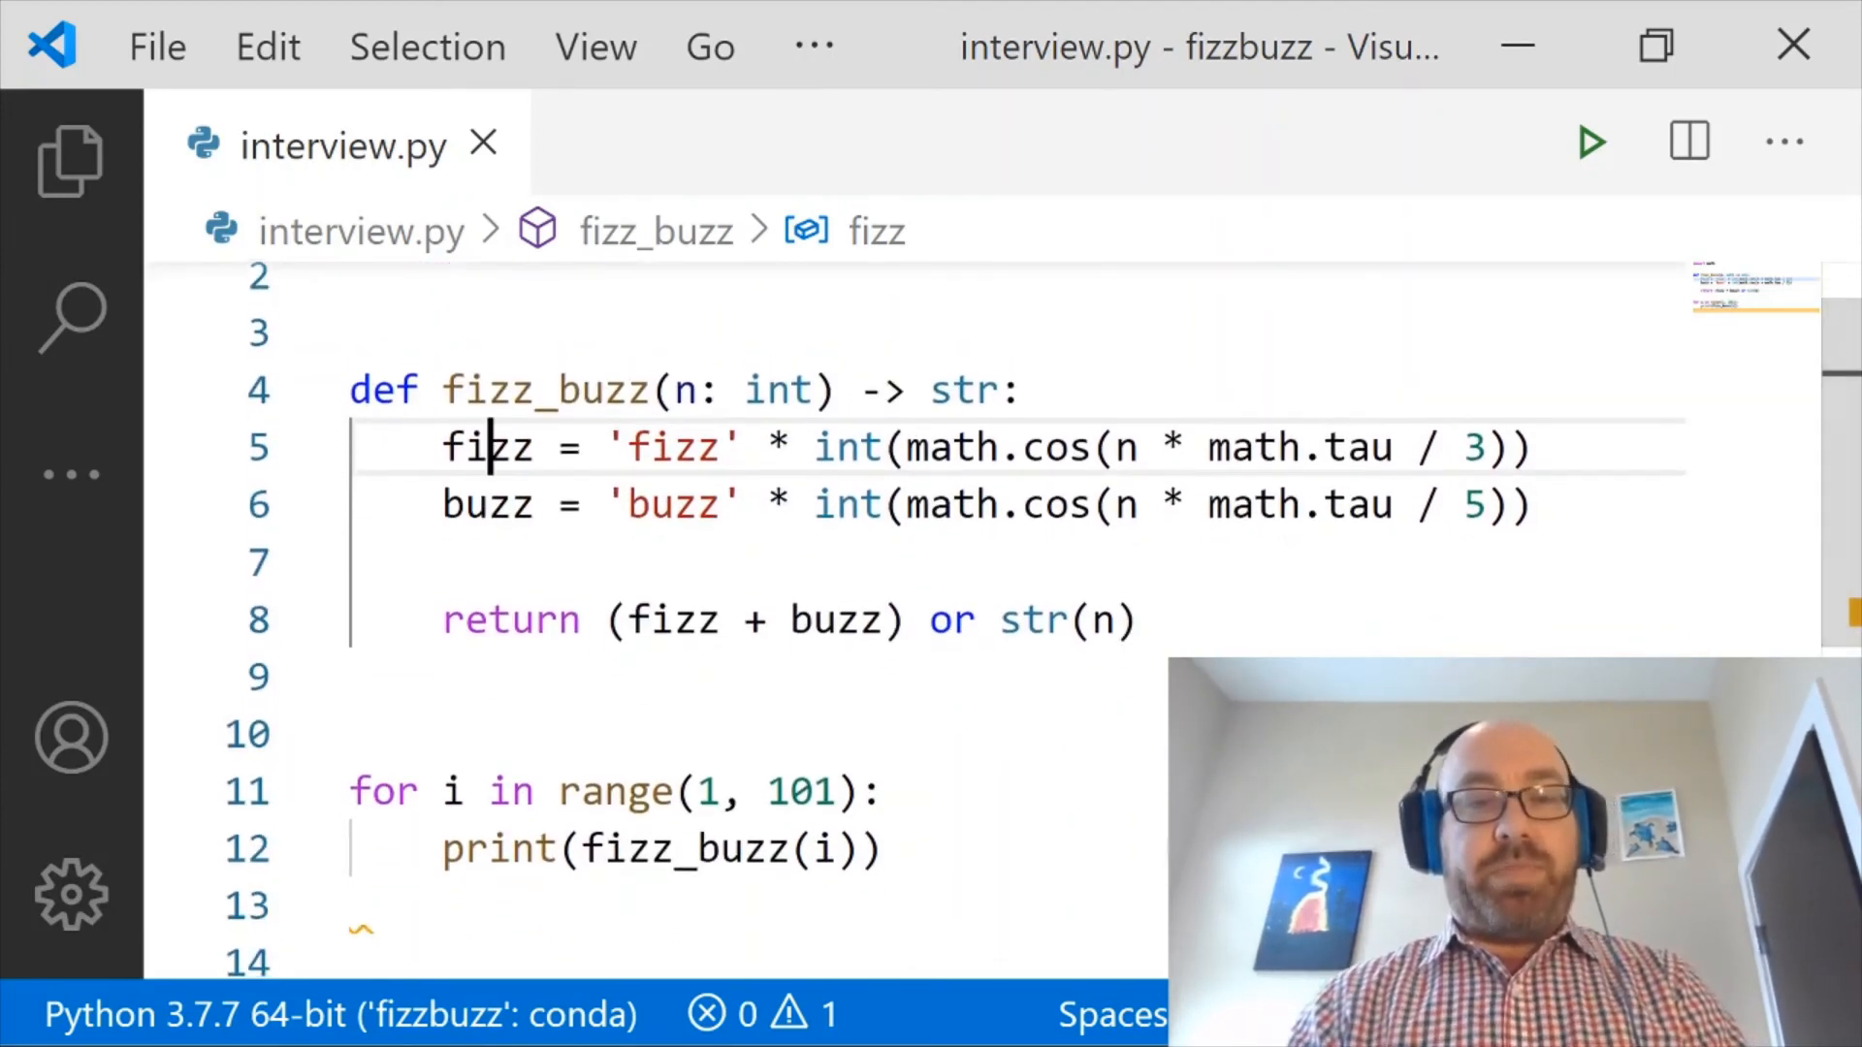
mouse_move(641, 1033)
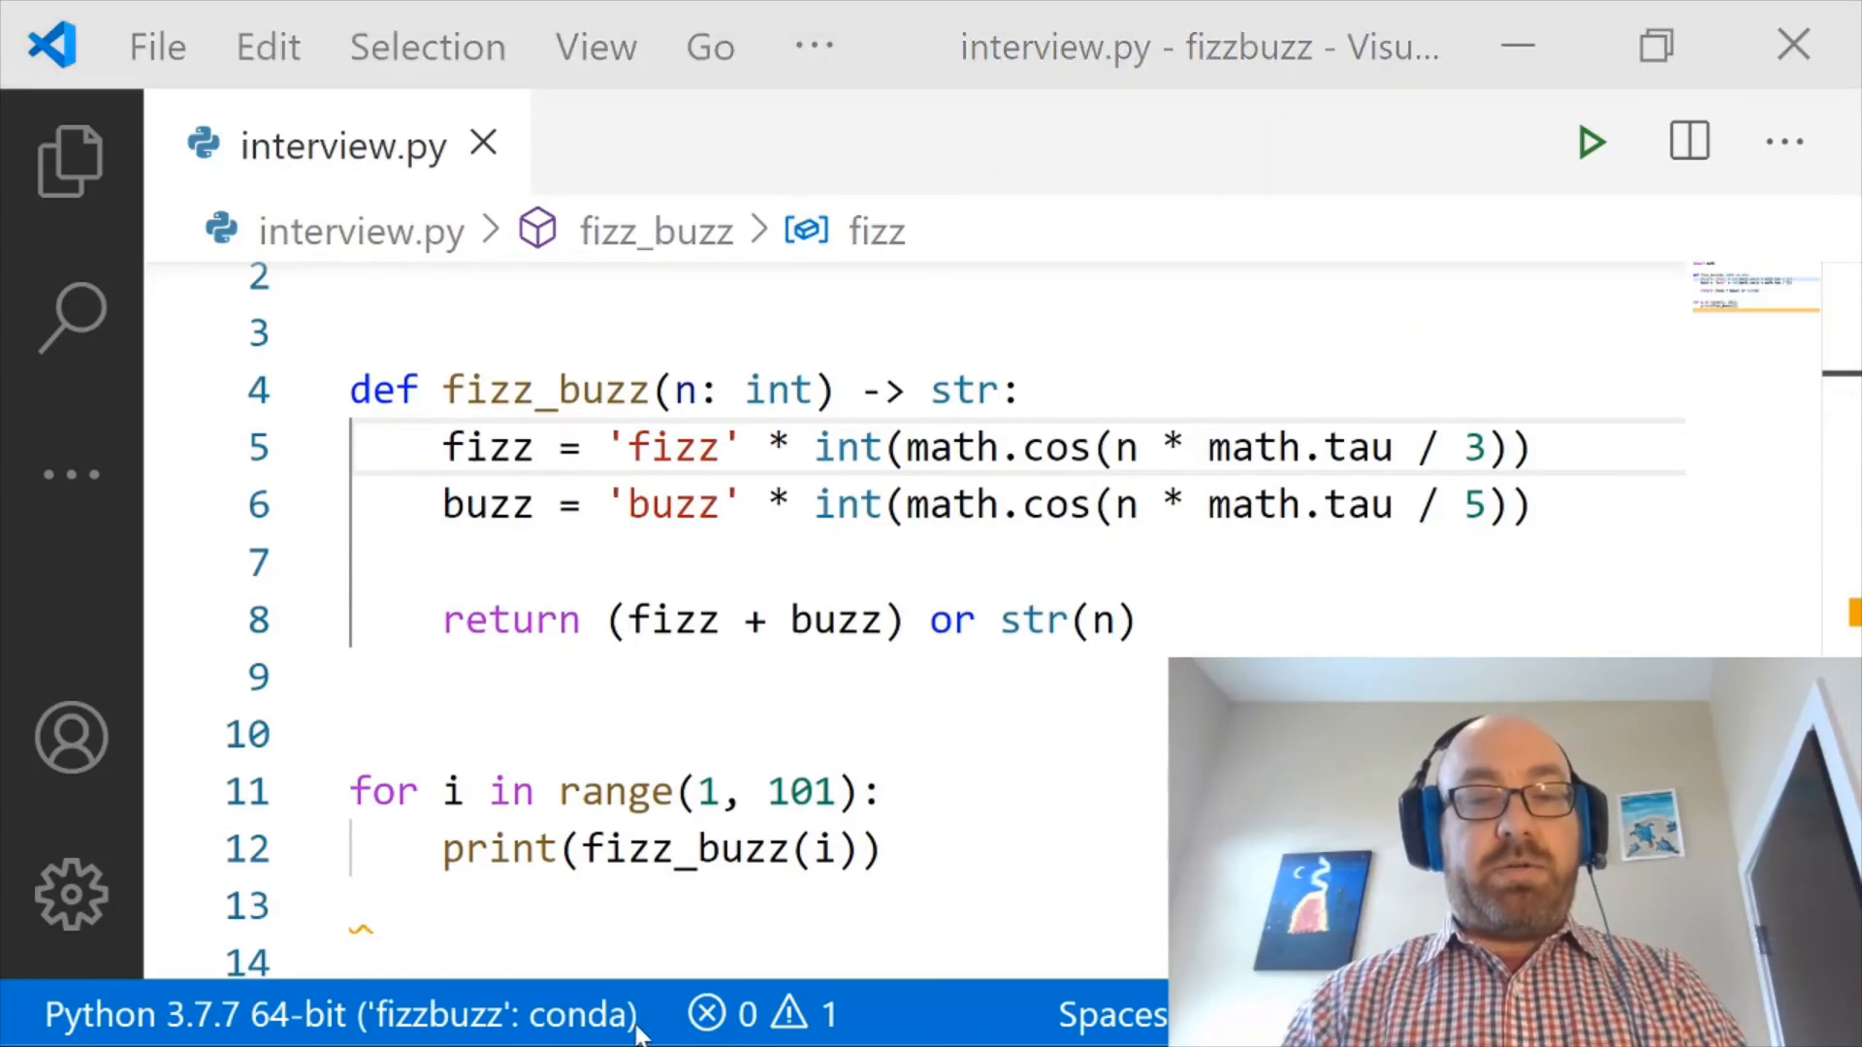